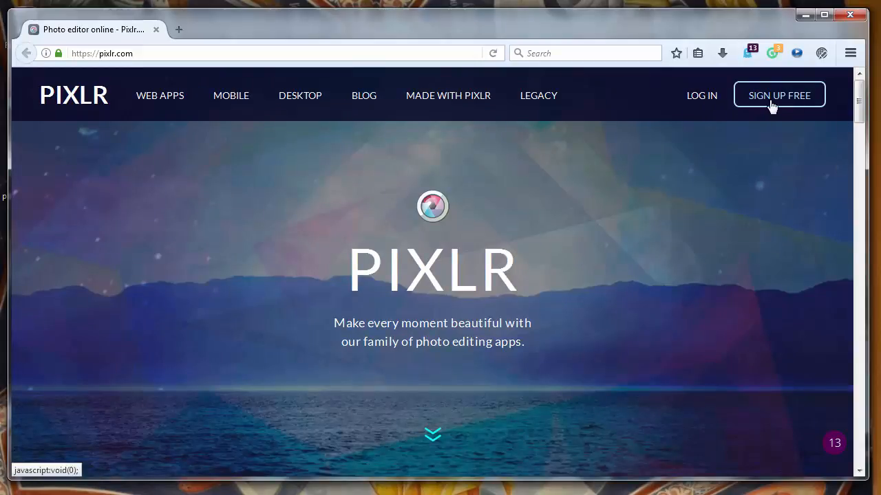
{"action": "mouse_move", "coordinate": [160, 96]}
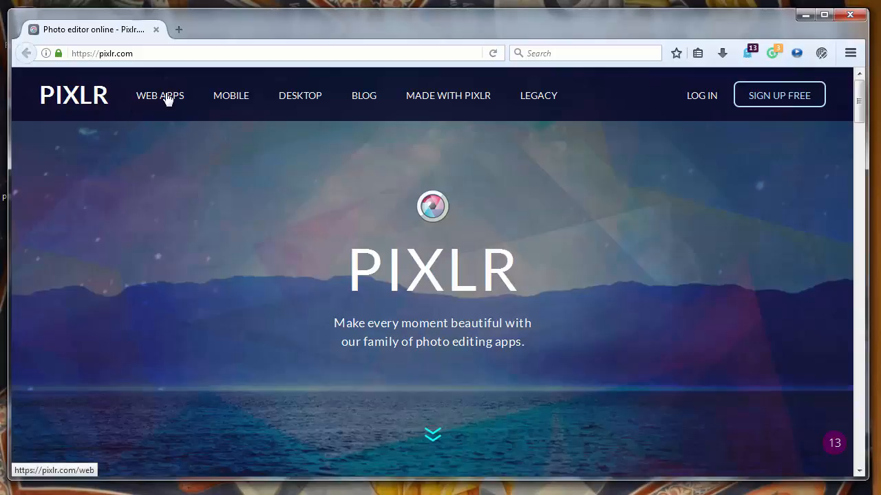
Step: Go to the Pixlr web apps page and launch the Pixlr Editor web app
{"action": "left_click", "coordinate": [160, 95]}
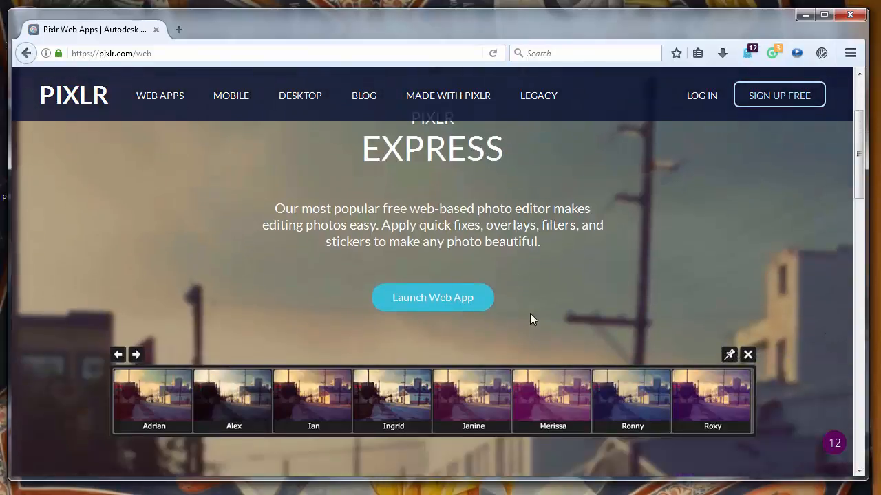
{"action": "scroll", "scroll_direction": "down", "scroll_amount": 3}
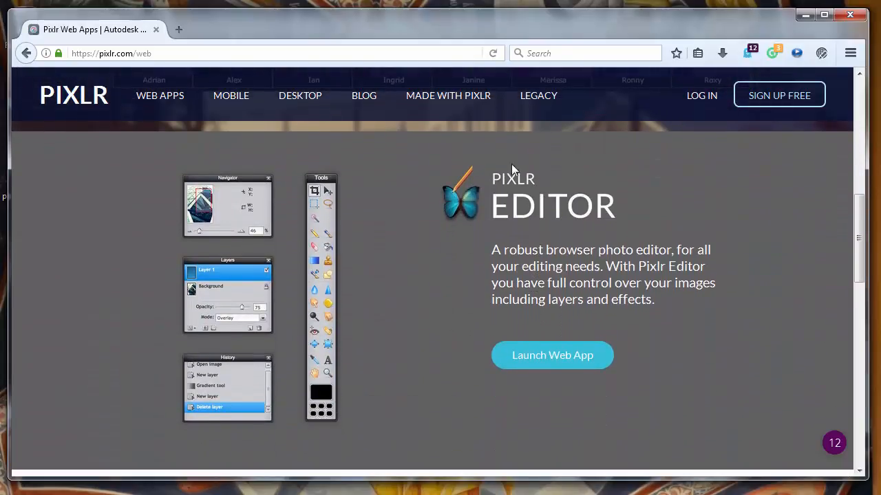
{"action": "left_click", "coordinate": [552, 355]}
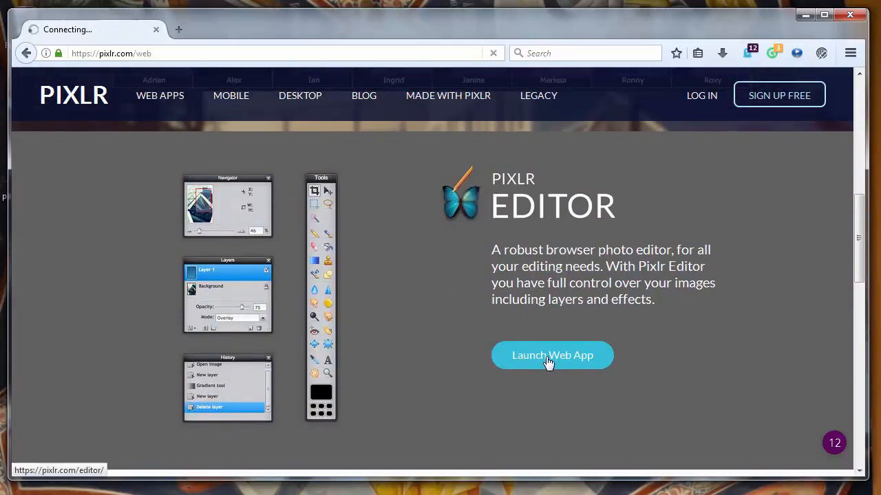
Step: Start a new image using the Movie 720p preset, 1280 by 720 pixels
{"action": "left_click", "coordinate": [551, 355]}
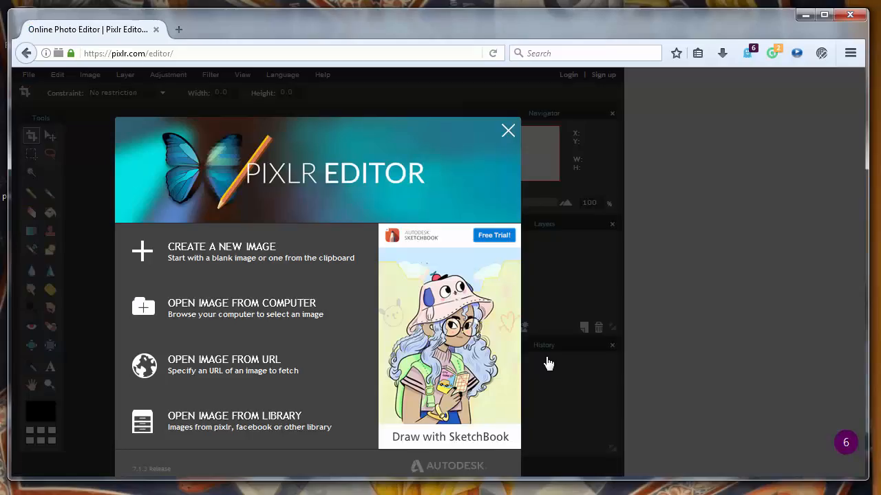
{"action": "mouse_move", "coordinate": [209, 259]}
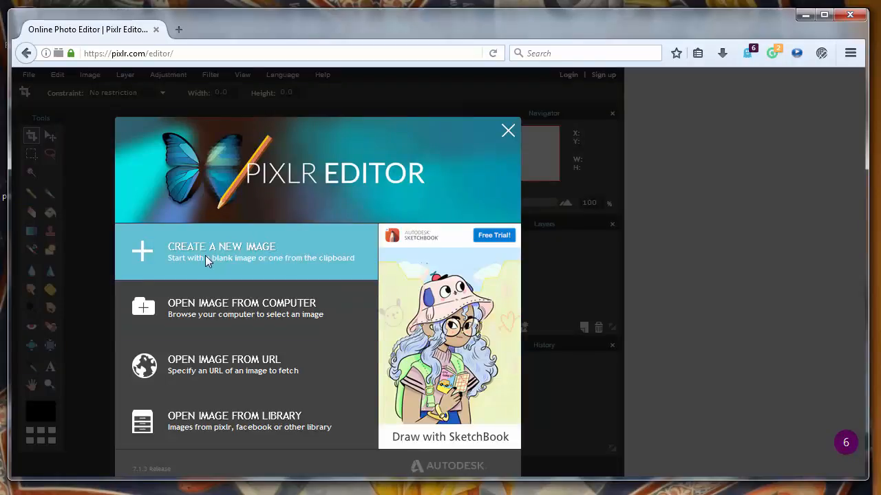
{"action": "mouse_move", "coordinate": [227, 249]}
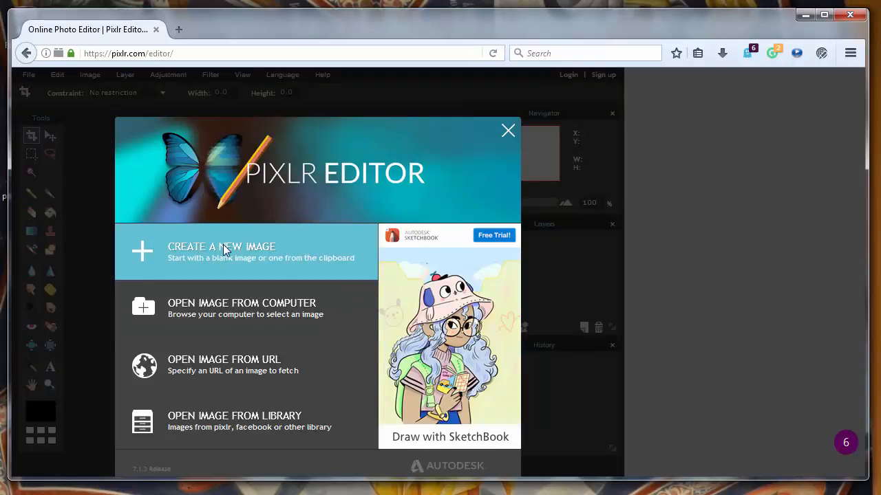
{"action": "left_click", "coordinate": [221, 247]}
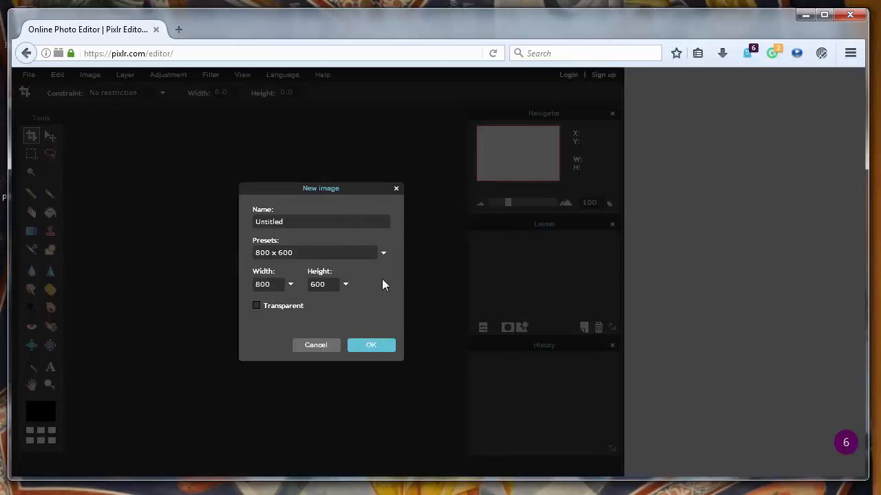
{"action": "left_click", "coordinate": [382, 253]}
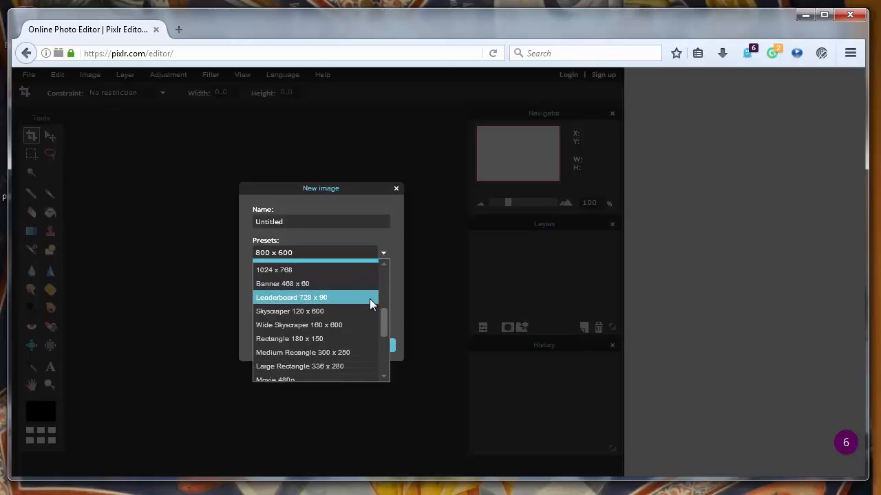
{"action": "scroll", "scroll_direction": "down", "scroll_amount": 3}
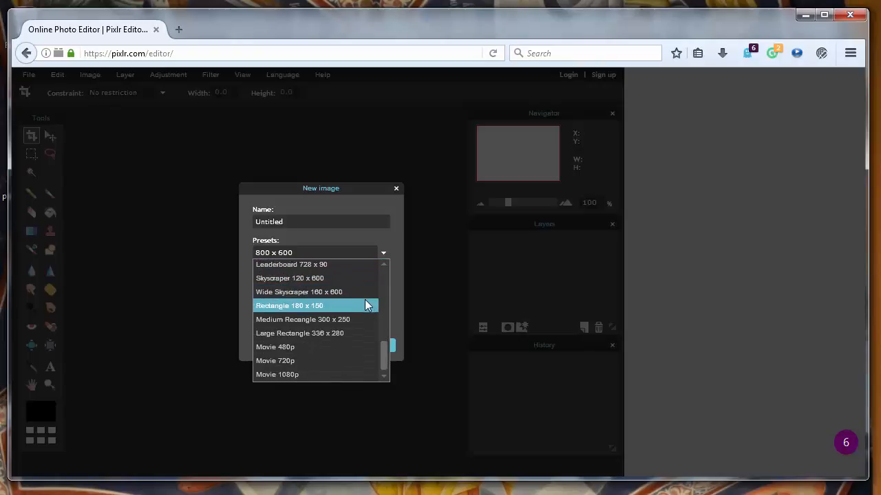
{"action": "mouse_move", "coordinate": [276, 375]}
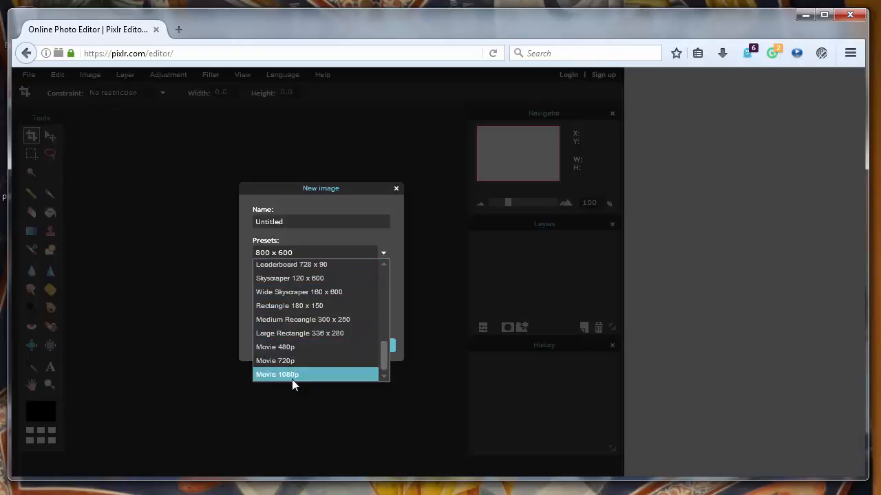
{"action": "mouse_move", "coordinate": [300, 383]}
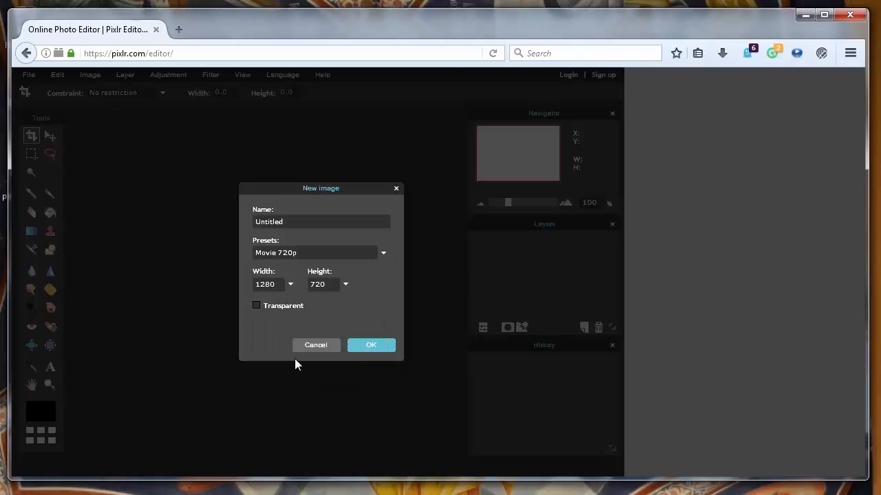
{"action": "mouse_move", "coordinate": [289, 260]}
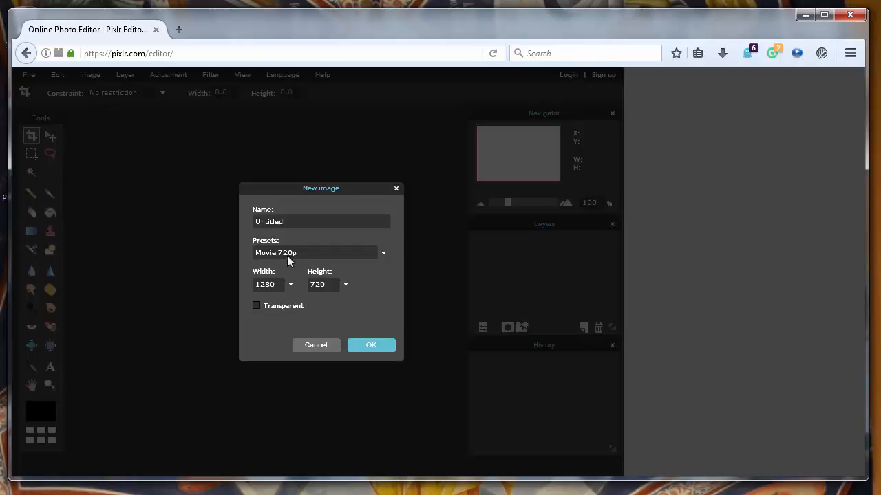
{"action": "left_click", "coordinate": [268, 283]}
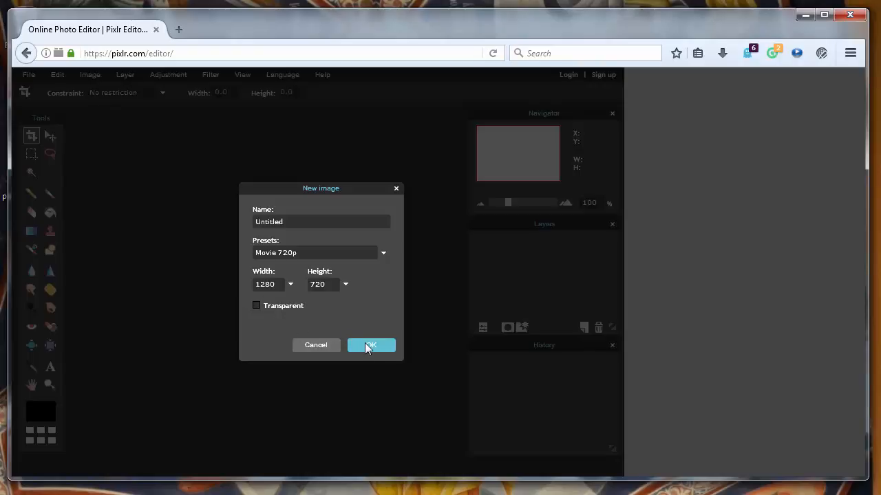
Step: Create the blank white 1280 by 720 Untitled canvas
{"action": "left_click", "coordinate": [371, 344]}
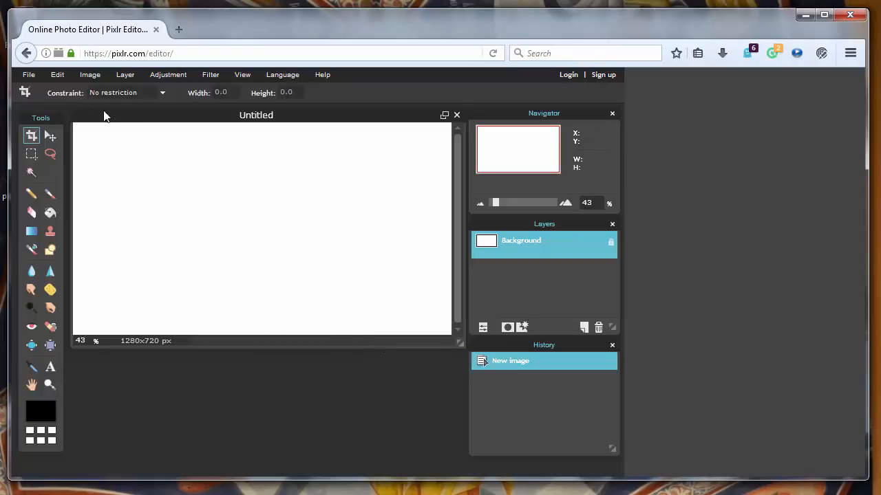
{"action": "mouse_move", "coordinate": [29, 74]}
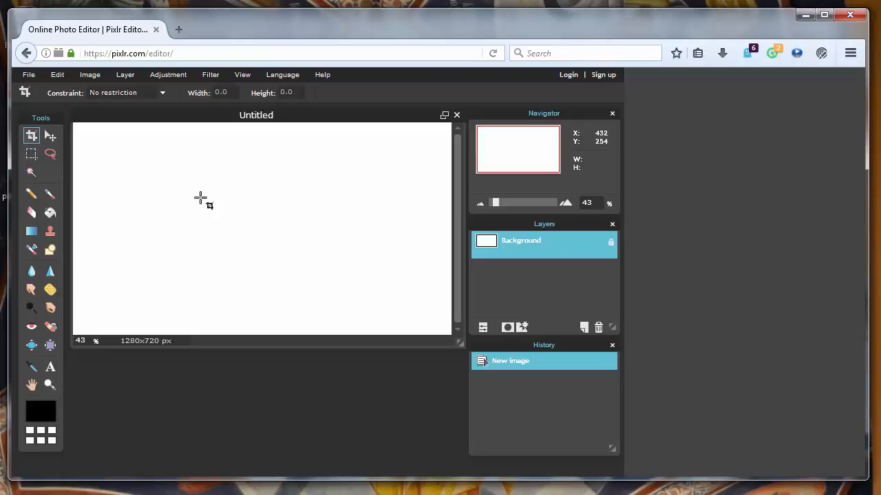
{"action": "mouse_move", "coordinate": [254, 214]}
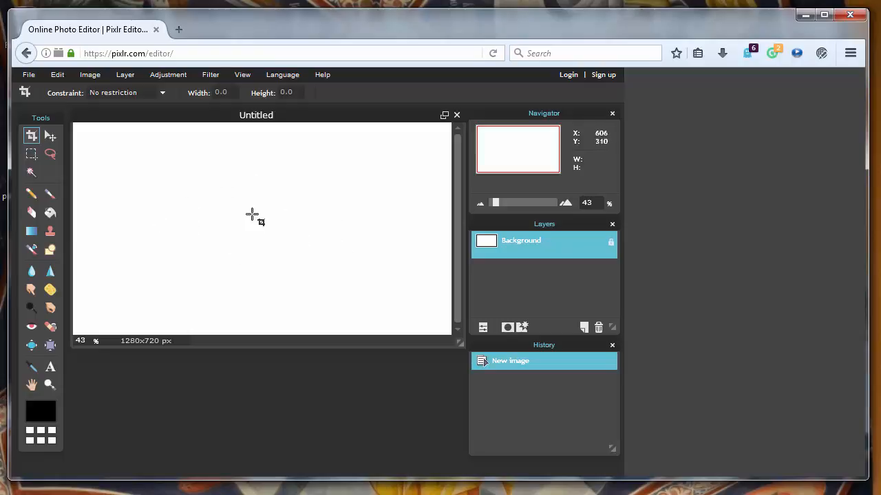
{"action": "mouse_move", "coordinate": [180, 30]}
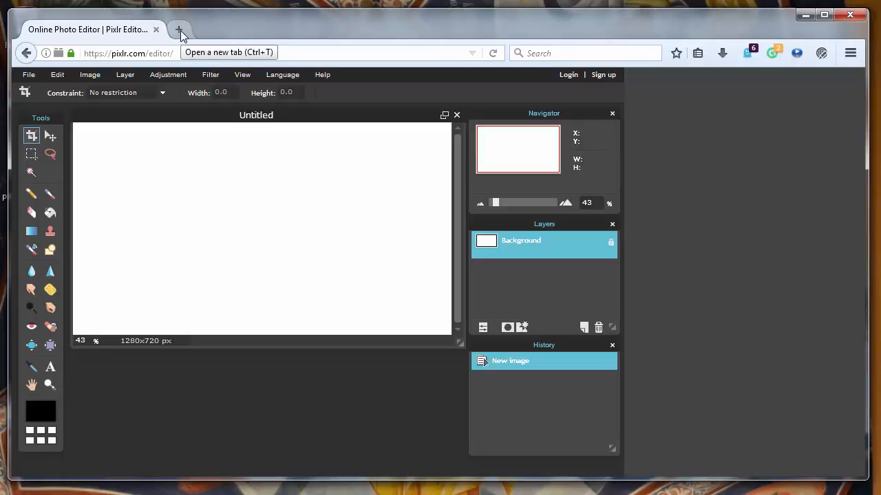
Step: In a new tab, search Bing for 'free back' and show the image results
{"action": "left_click", "coordinate": [178, 31]}
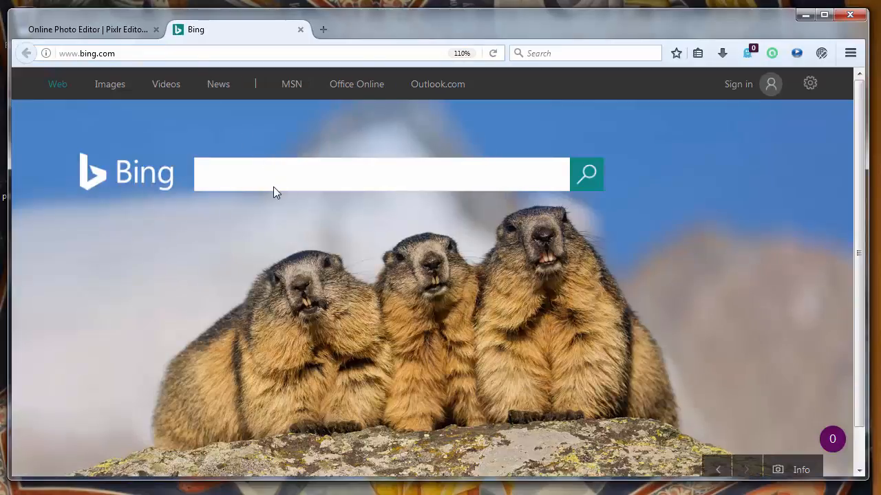
{"action": "type", "text": "f"}
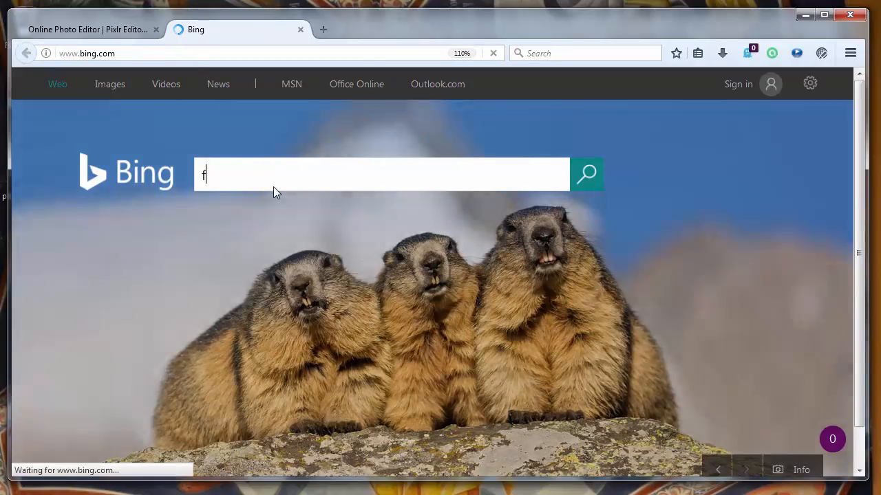
{"action": "type", "text": "ree background"}
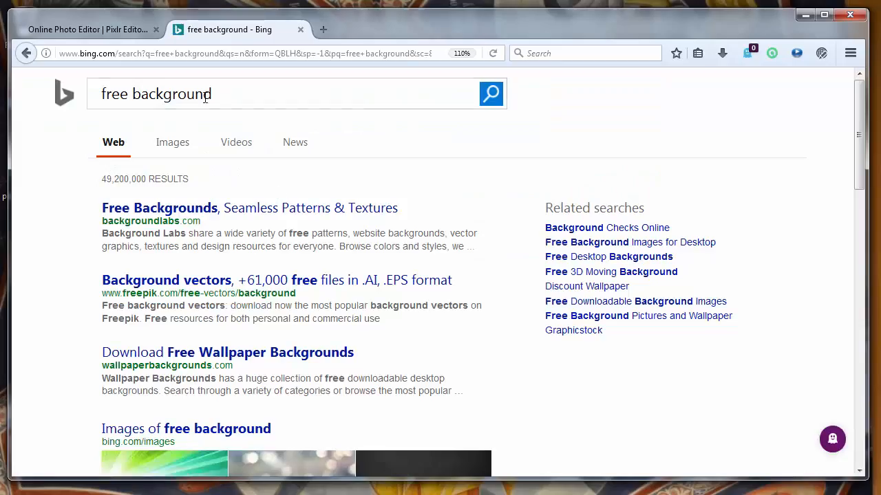
{"action": "left_click", "coordinate": [172, 142]}
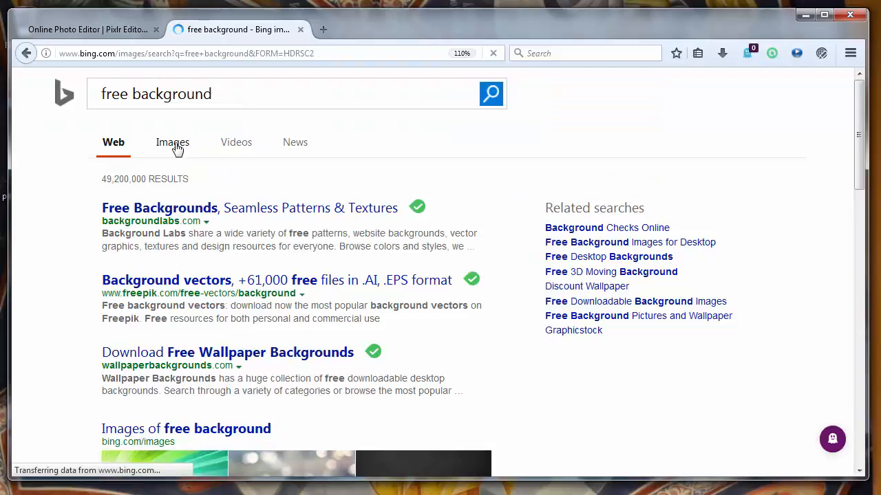
{"action": "left_click", "coordinate": [174, 142]}
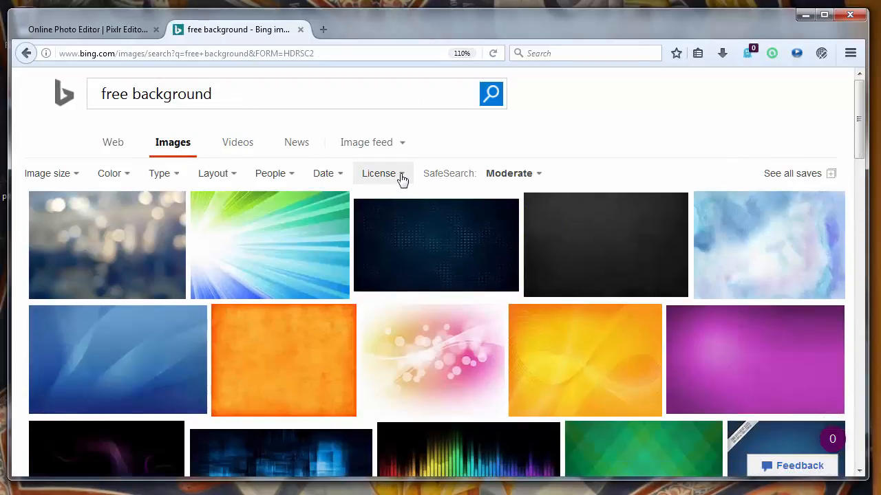
Step: Filter the results to images free to share and use commercially and browse them
{"action": "left_click", "coordinate": [382, 173]}
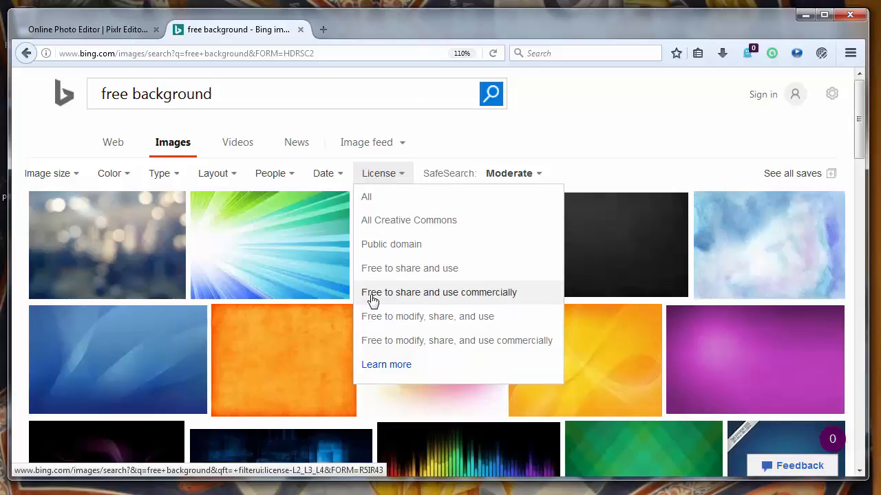
{"action": "left_click", "coordinate": [439, 292]}
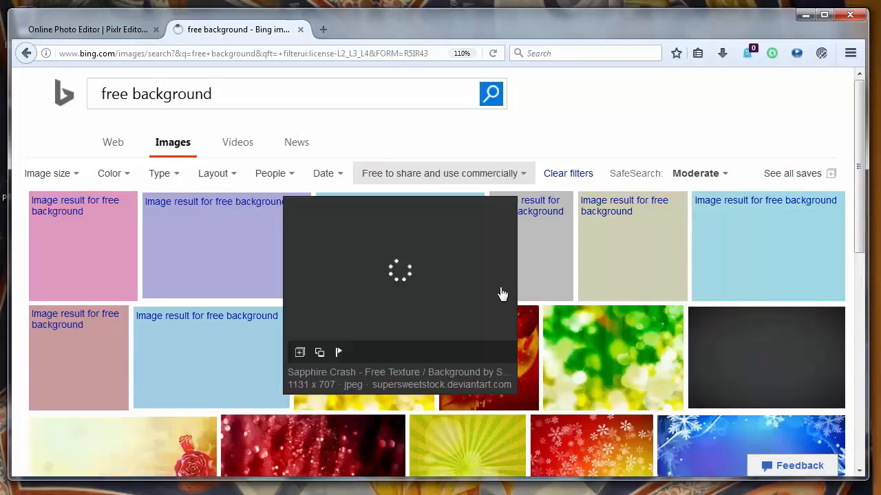
{"action": "scroll", "scroll_direction": "down", "scroll_amount": 3}
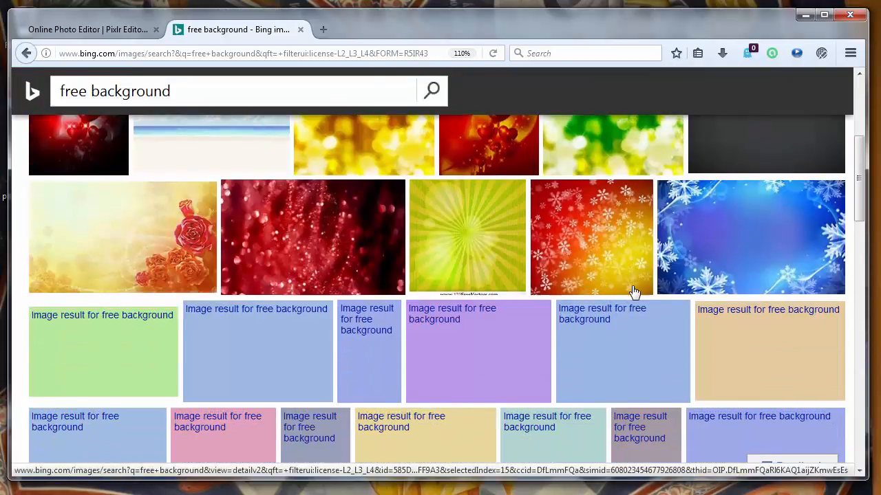
{"action": "scroll", "scroll_direction": "down", "scroll_amount": 3}
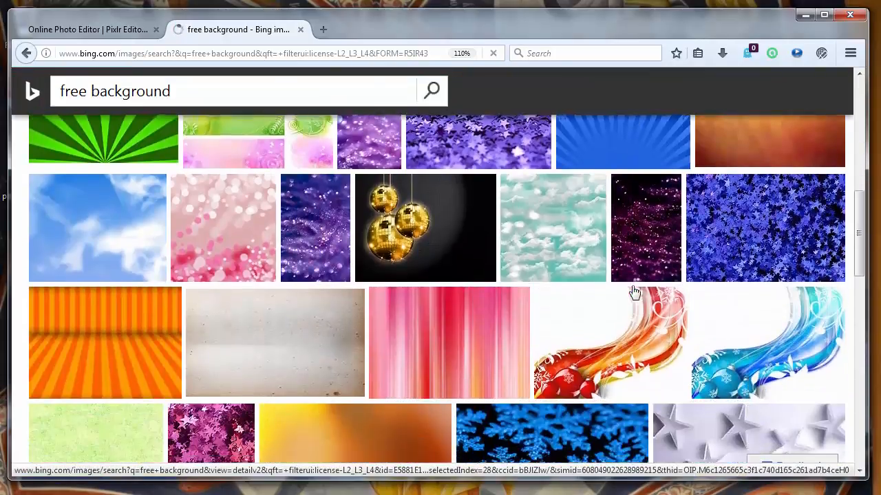
{"action": "scroll", "scroll_direction": "down", "scroll_amount": 3}
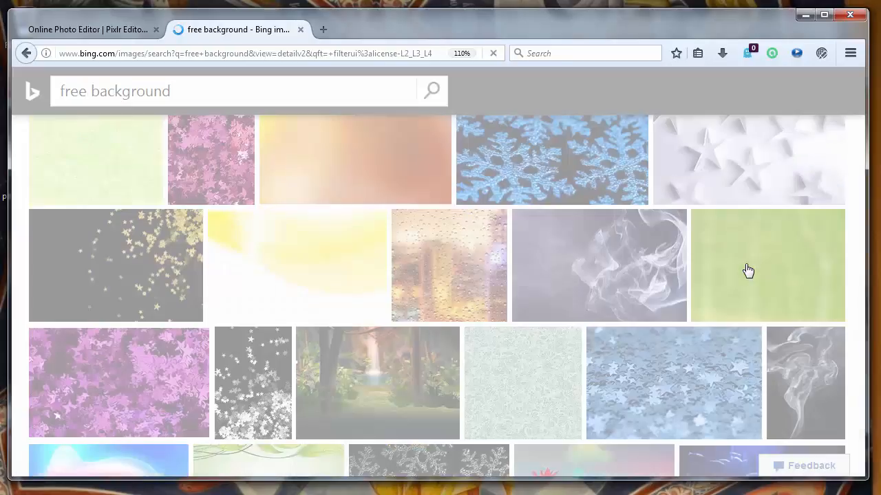
Step: Open the plain green background result and its stock-site source page in a new tab
{"action": "left_click", "coordinate": [767, 264]}
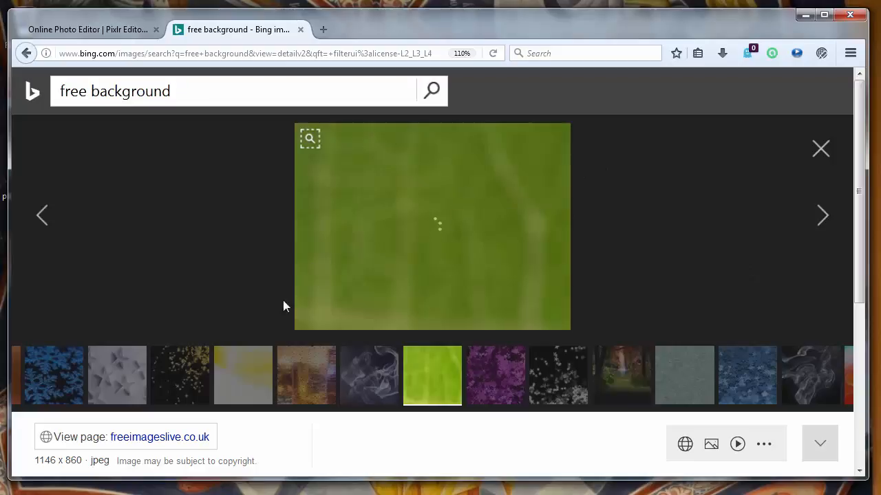
{"action": "right_click", "coordinate": [160, 437]}
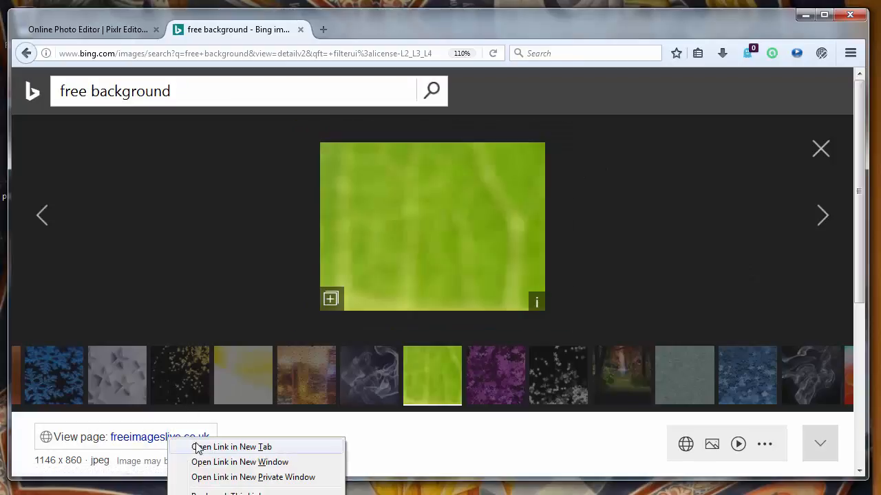
{"action": "left_click", "coordinate": [231, 446]}
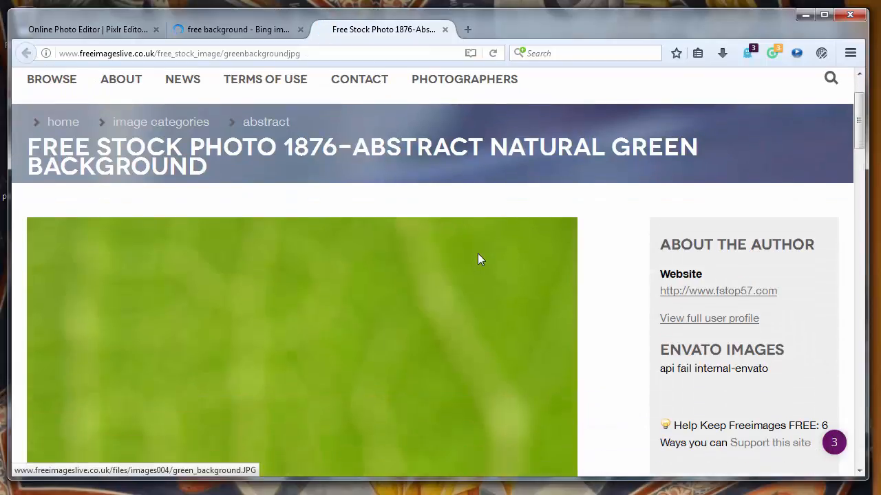
{"action": "scroll", "scroll_direction": "down", "scroll_amount": 3}
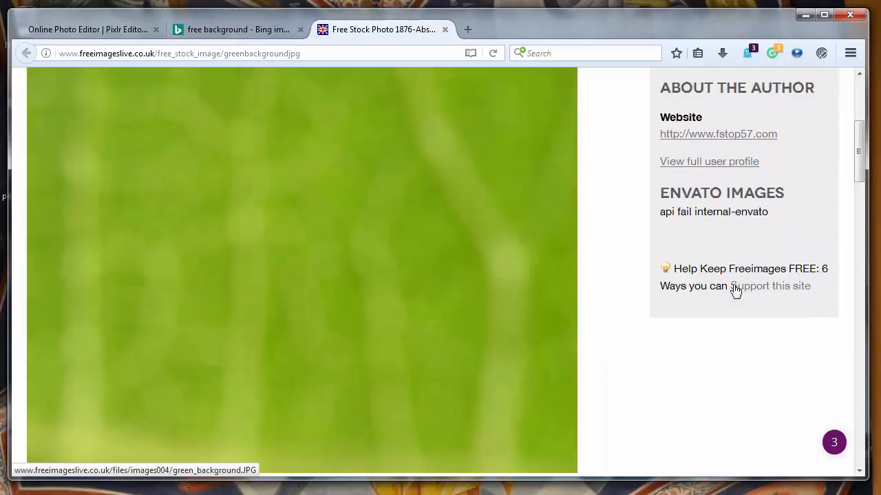
{"action": "scroll", "scroll_direction": "up", "scroll_amount": 3}
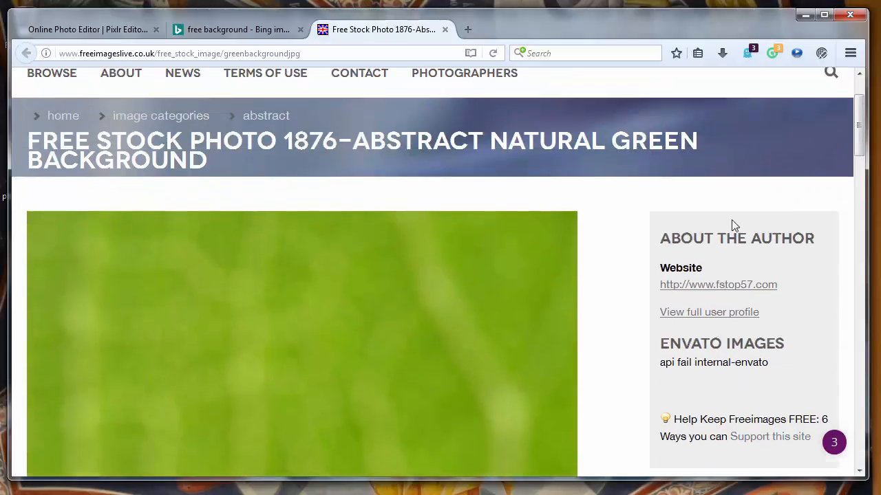
{"action": "scroll", "scroll_direction": "down", "scroll_amount": 3}
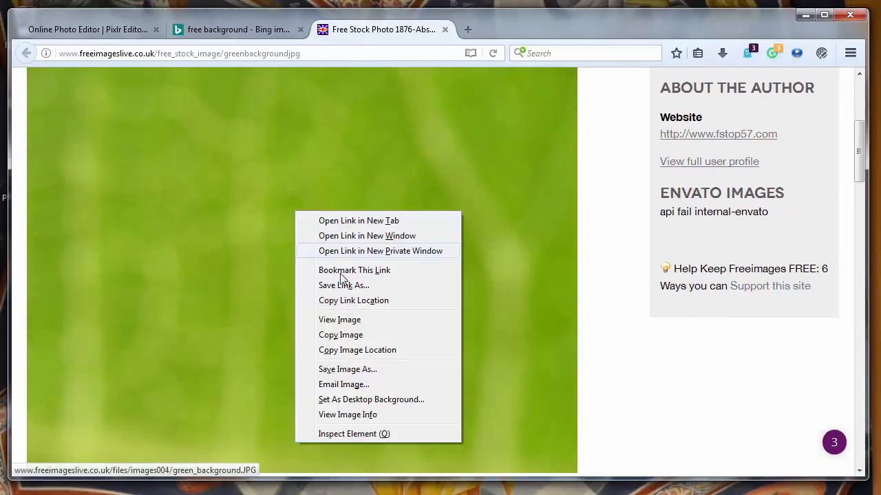
Step: Save the green photo to the Desktop as green_background.jpg and return to Pixlr
{"action": "left_click", "coordinate": [347, 369]}
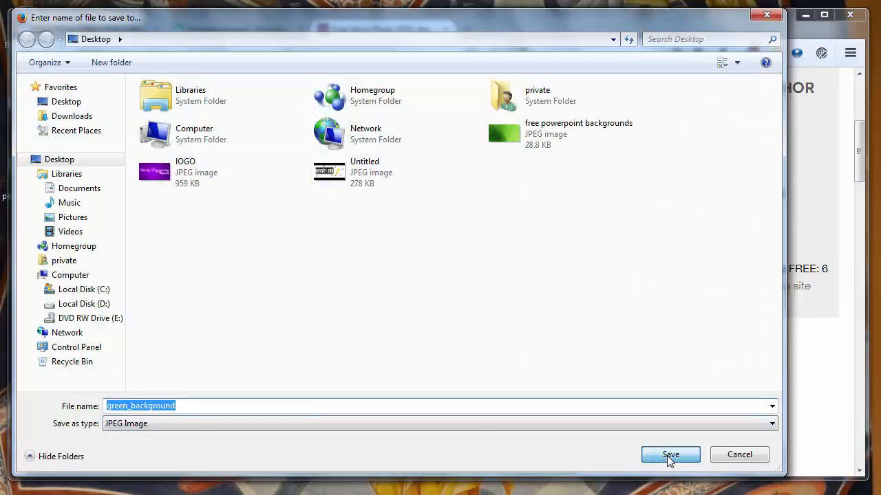
{"action": "left_click", "coordinate": [668, 454]}
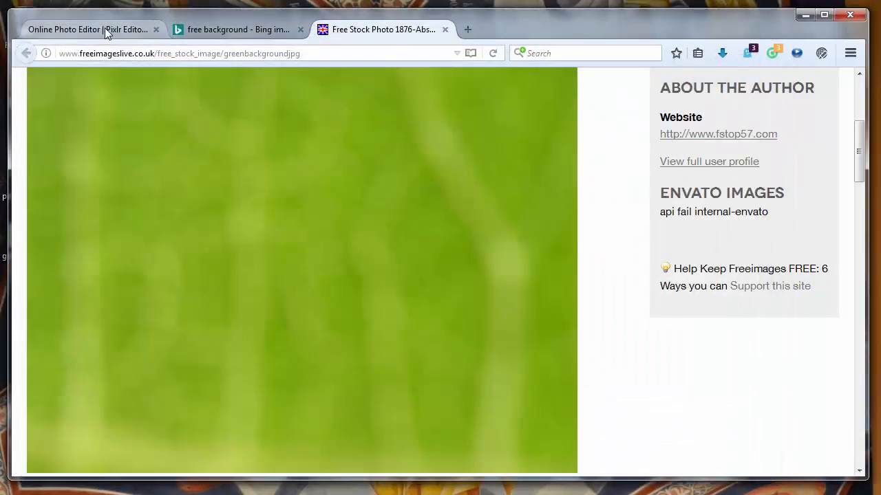
{"action": "left_click", "coordinate": [88, 29]}
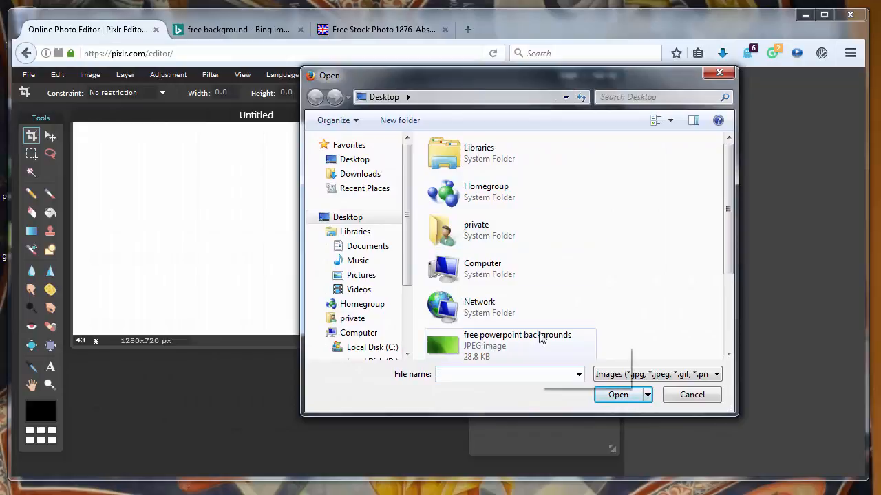
Step: Select all of green_background with the marquee and paste it into the Untitled canvas
{"action": "scroll", "scroll_direction": "down", "scroll_amount": 3}
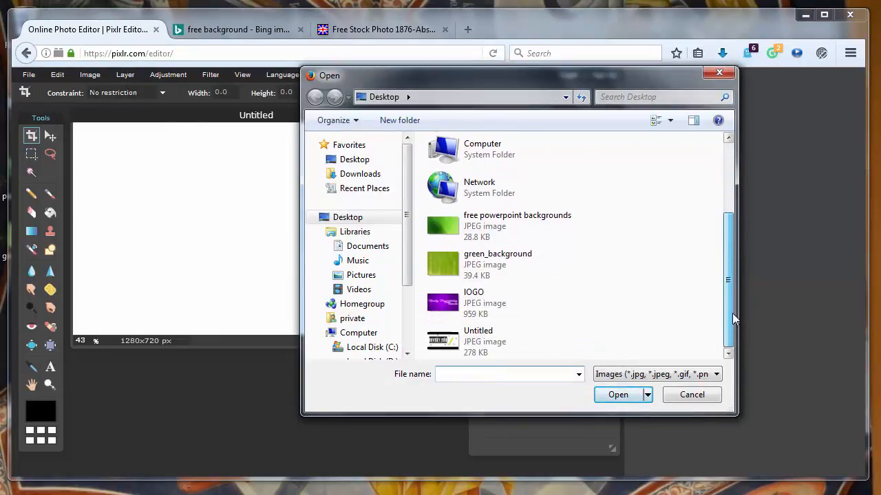
{"action": "mouse_move", "coordinate": [482, 265]}
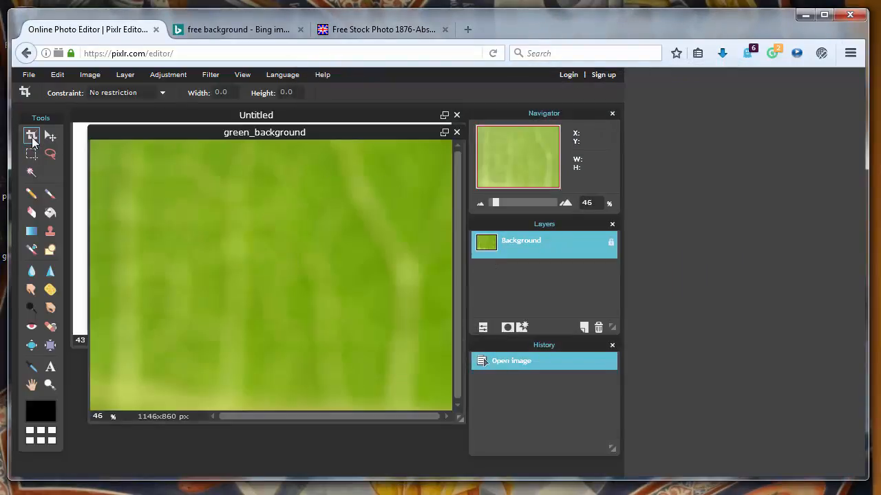
{"action": "left_click", "coordinate": [30, 154]}
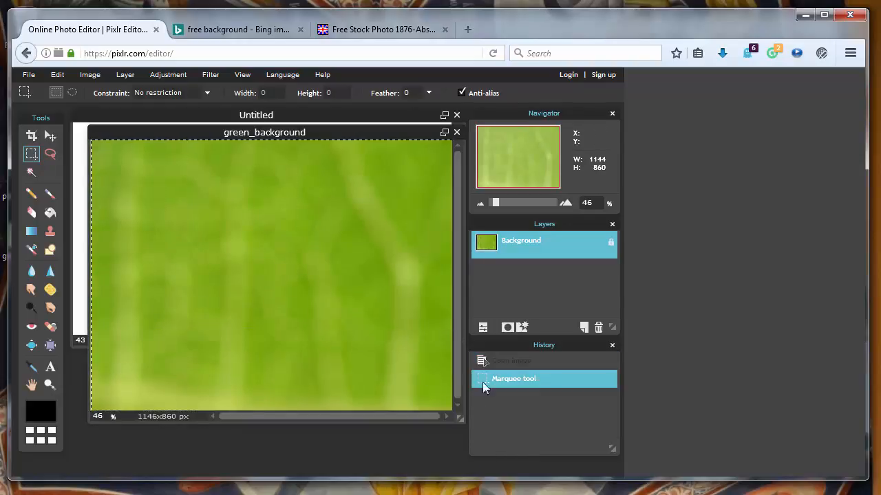
{"action": "left_click", "coordinate": [58, 74]}
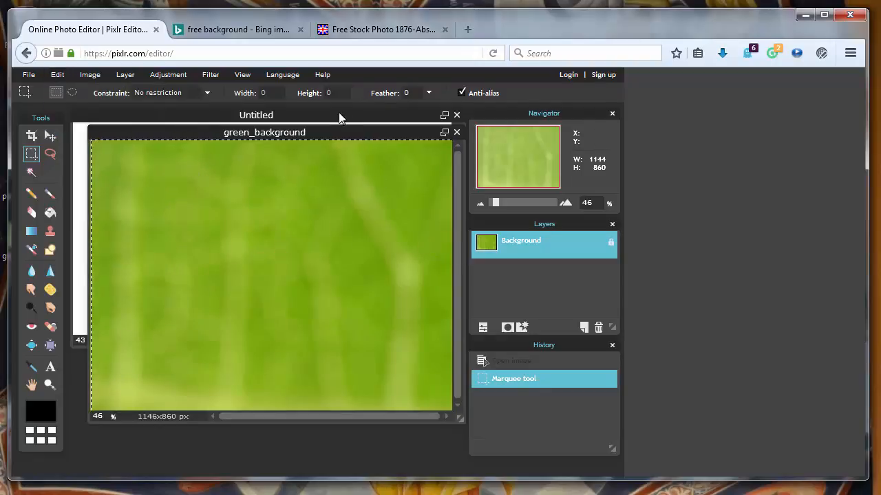
{"action": "left_click_drag", "start_coordinate": [265, 133], "coordinate": [304, 306]}
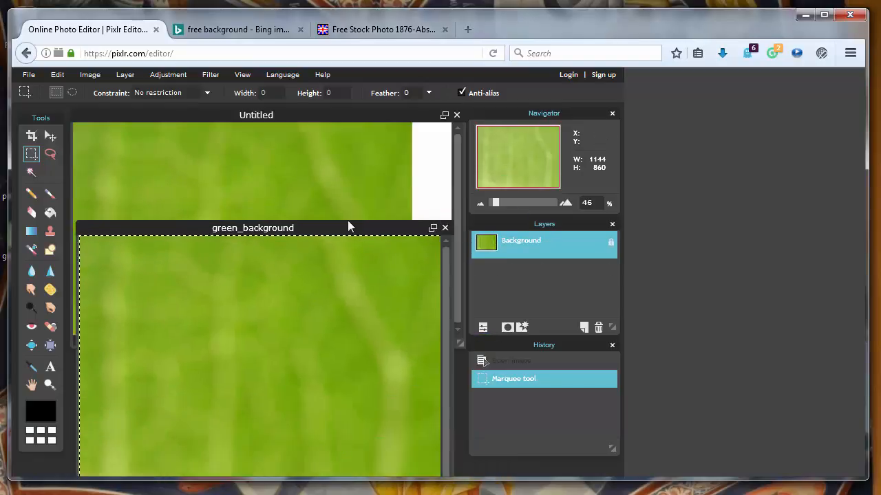
Step: Close green_background unsaved and move the pasted green layer to the right edge
{"action": "left_click", "coordinate": [445, 228]}
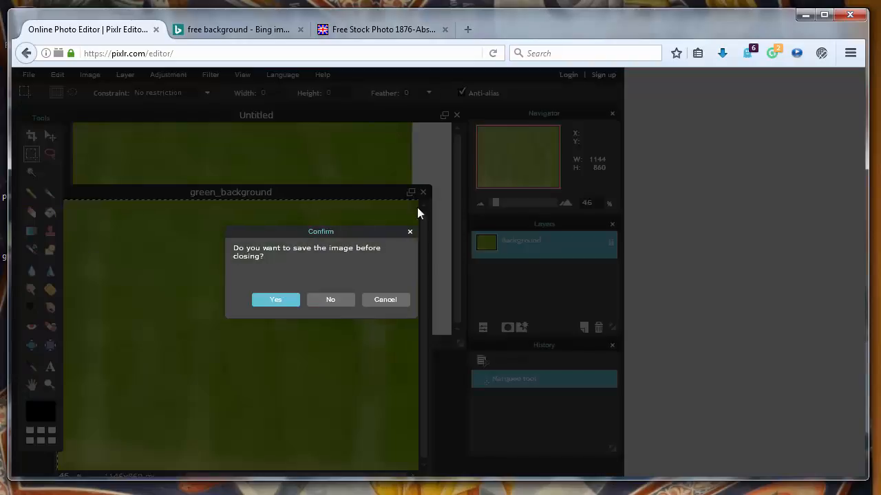
{"action": "left_click", "coordinate": [330, 300]}
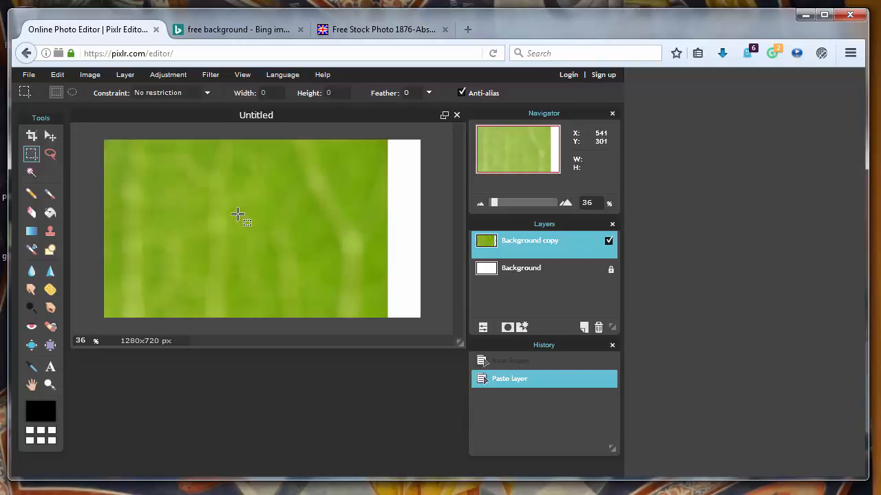
{"action": "left_click_drag", "start_coordinate": [211, 209], "coordinate": [217, 256]}
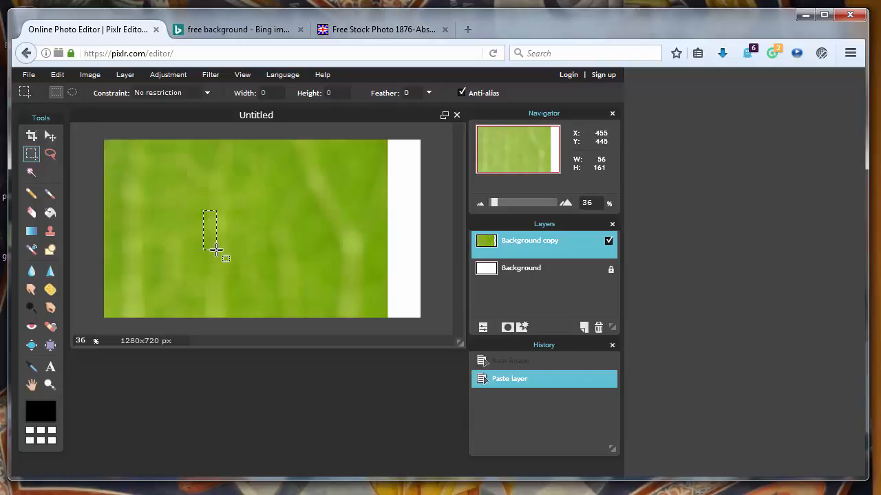
{"action": "left_click", "coordinate": [32, 134]}
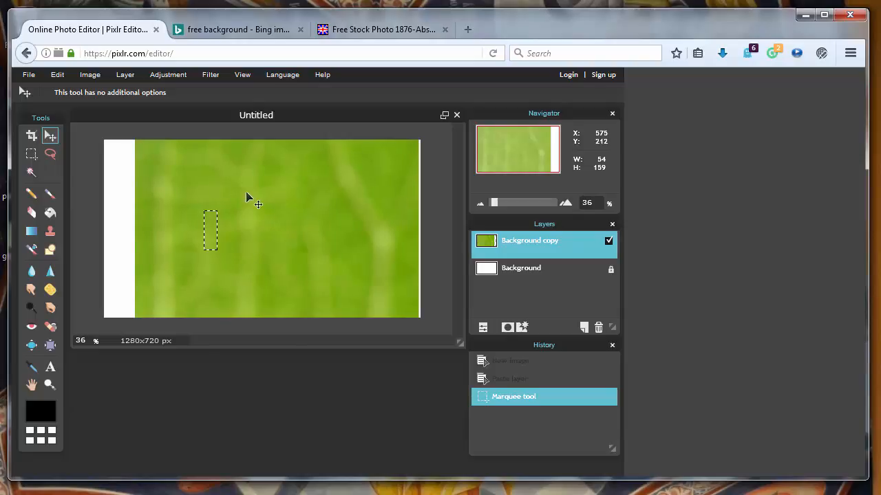
{"action": "left_click_drag", "start_coordinate": [247, 199], "coordinate": [276, 181]}
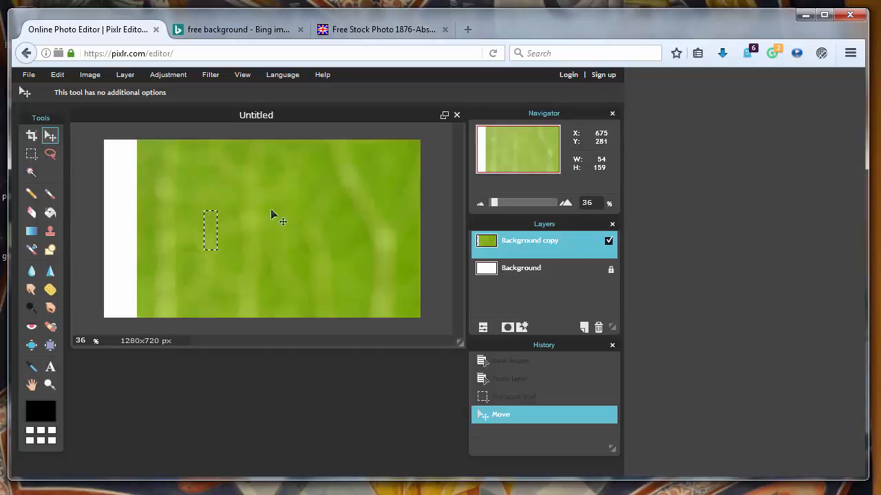
{"action": "mouse_move", "coordinate": [233, 213]}
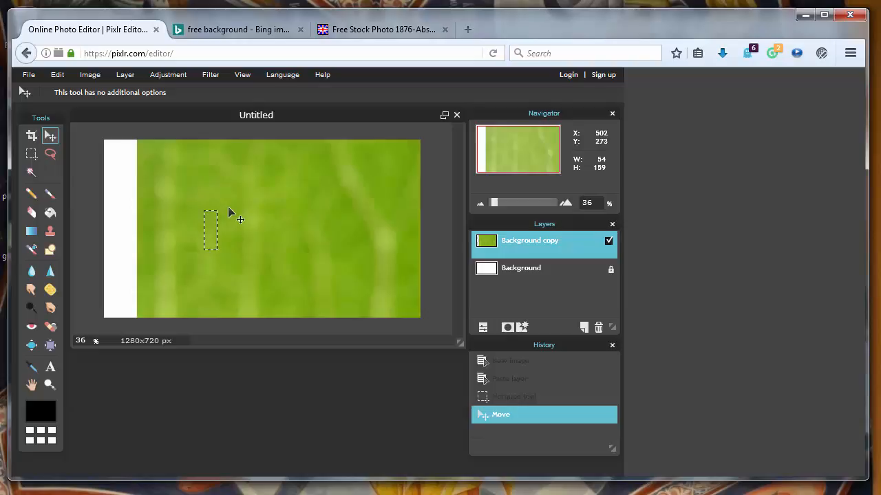
{"action": "mouse_move", "coordinate": [264, 250]}
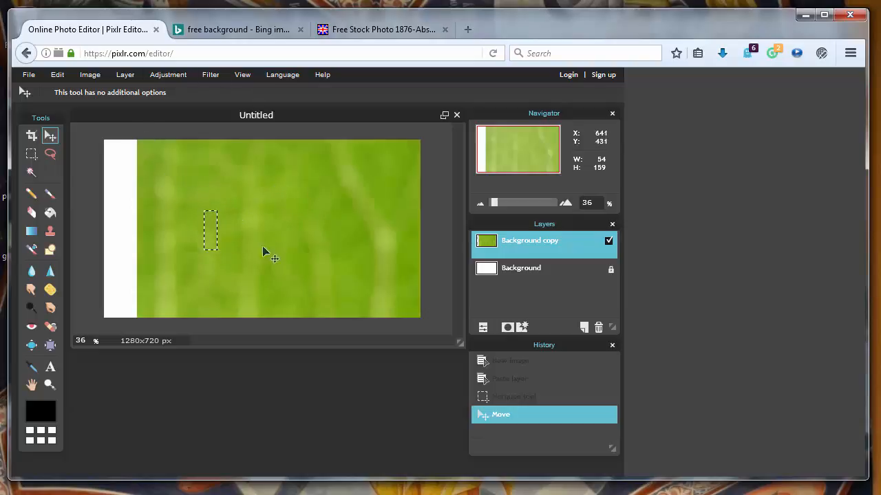
{"action": "mouse_move", "coordinate": [399, 179]}
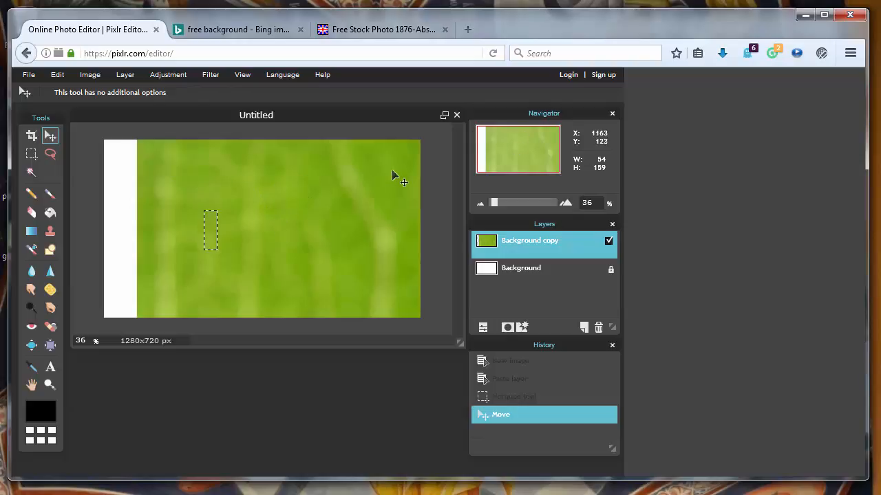
{"action": "mouse_move", "coordinate": [126, 189]}
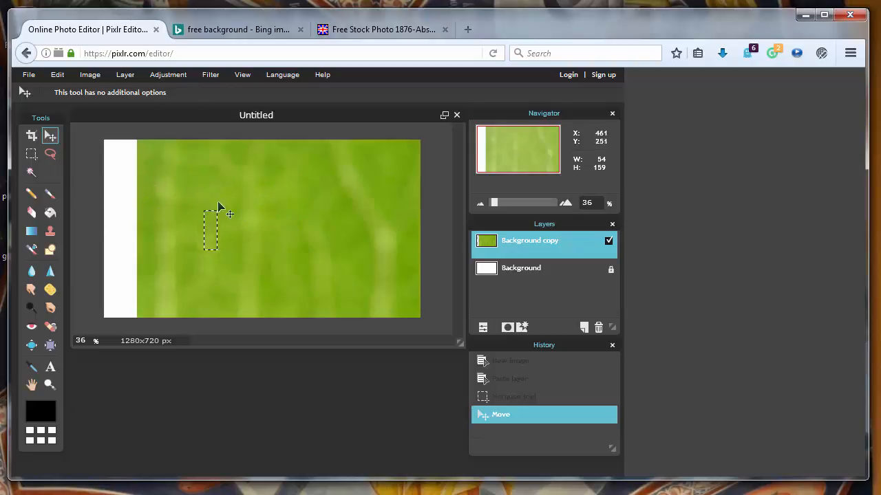
{"action": "mouse_move", "coordinate": [212, 91]}
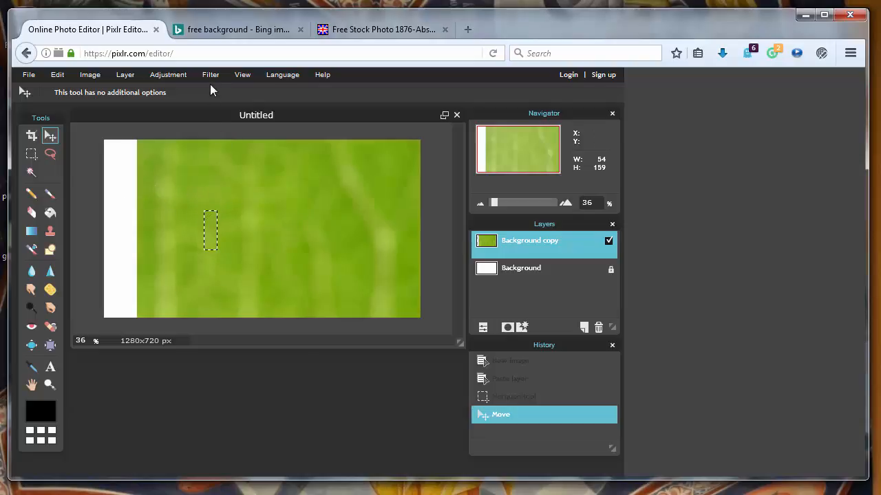
{"action": "mouse_move", "coordinate": [236, 176]}
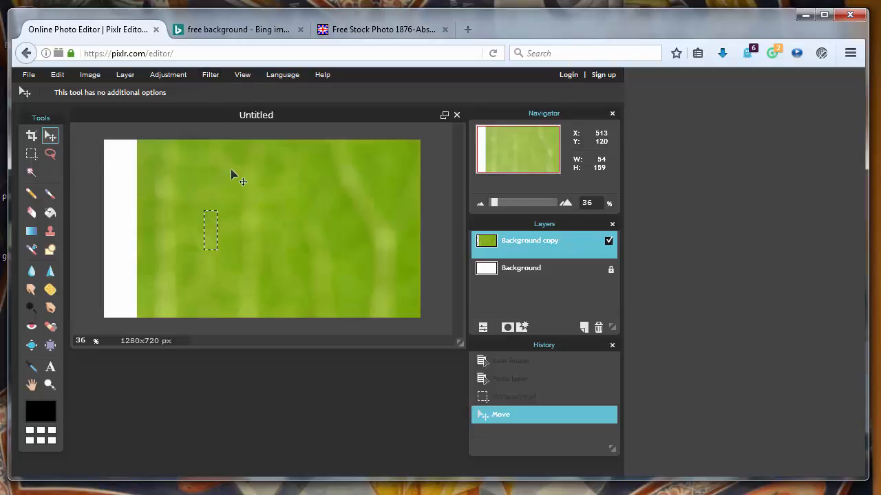
Step: Adjust the green layer's brightness to about -3 with a slight contrast tweak and apply it
{"action": "left_click", "coordinate": [30, 154]}
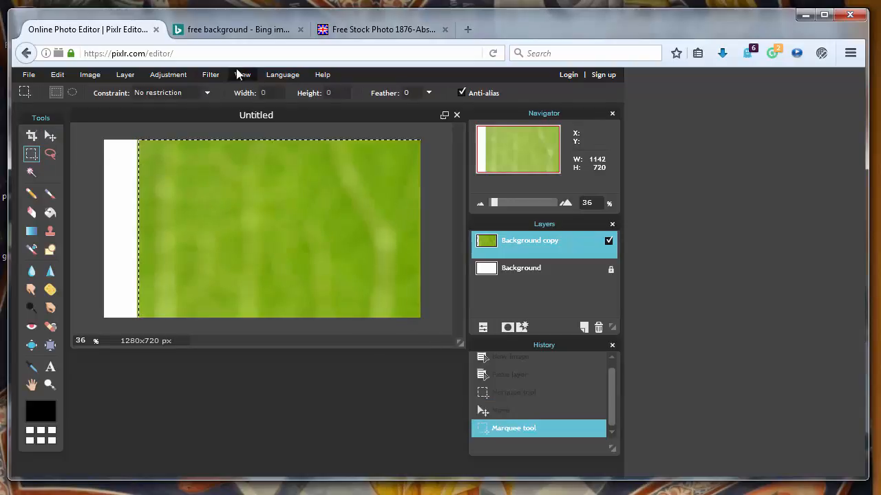
{"action": "left_click", "coordinate": [210, 74]}
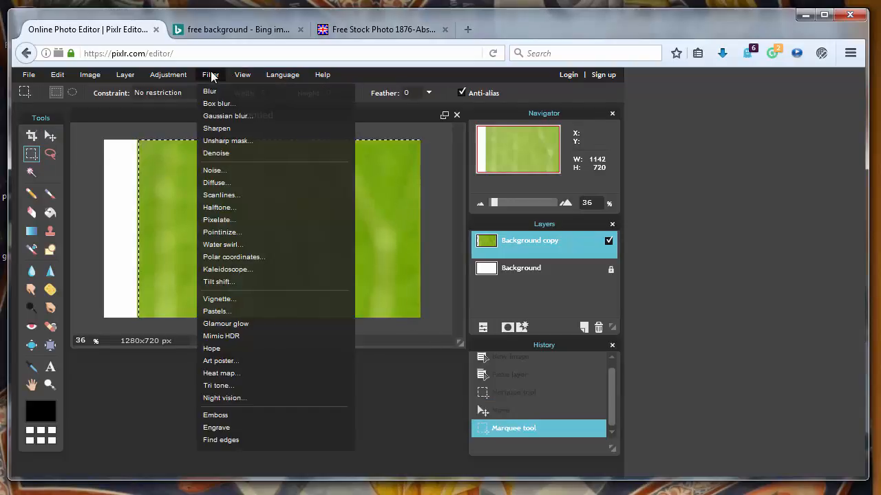
{"action": "left_click", "coordinate": [168, 74]}
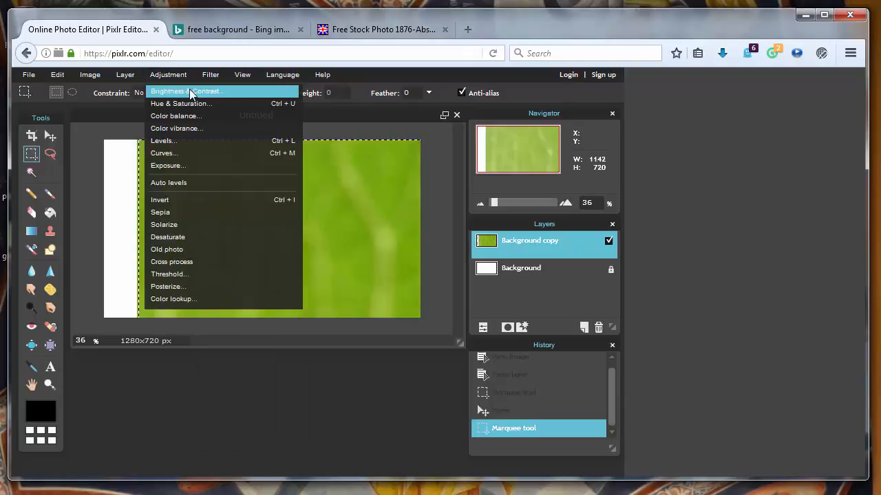
{"action": "left_click", "coordinate": [186, 90]}
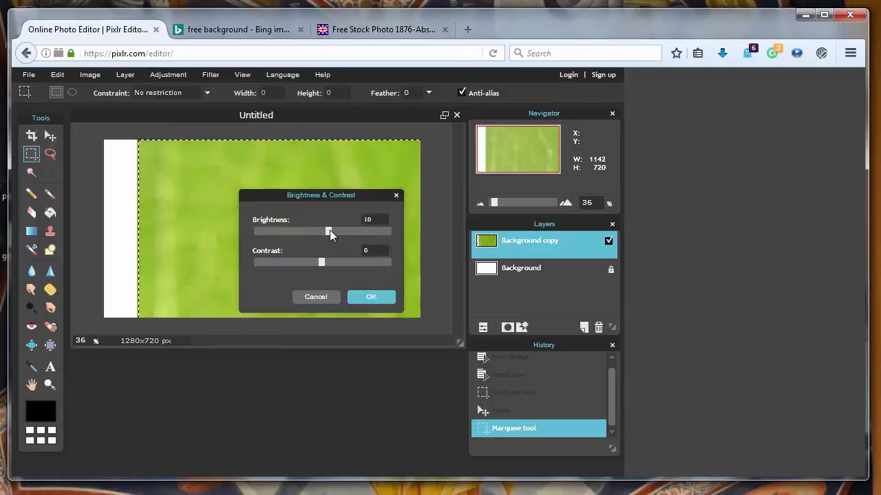
{"action": "left_click_drag", "start_coordinate": [328, 231], "coordinate": [333, 232]}
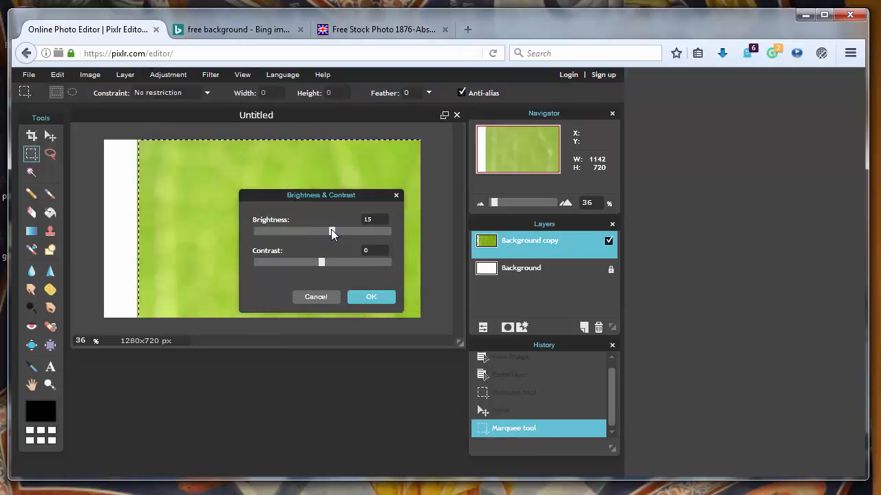
{"action": "left_click_drag", "start_coordinate": [333, 231], "coordinate": [320, 231]}
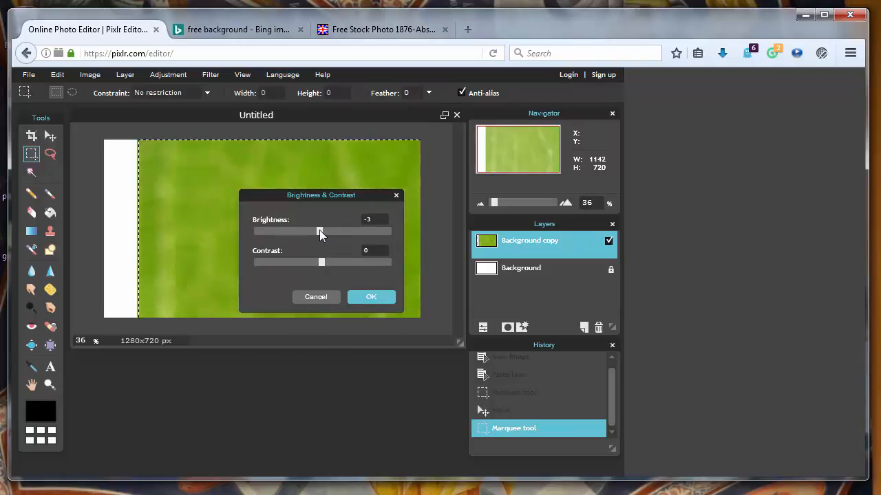
{"action": "left_click_drag", "start_coordinate": [319, 231], "coordinate": [316, 231]}
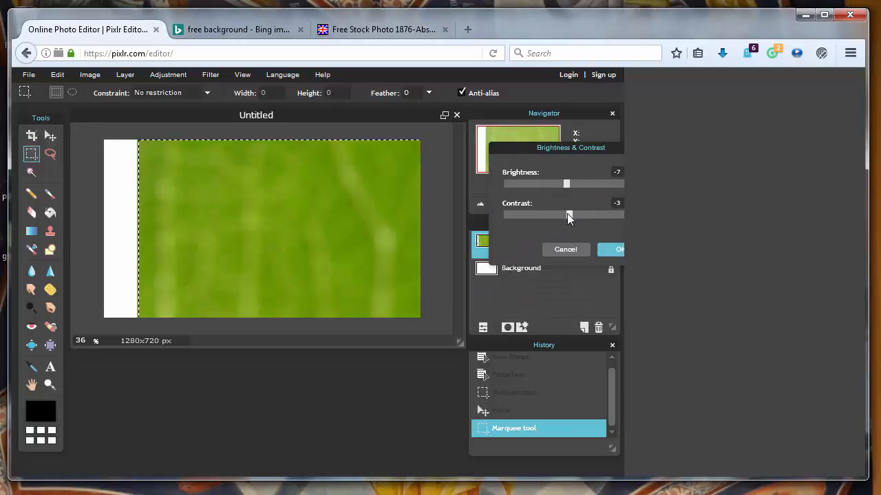
{"action": "left_click_drag", "start_coordinate": [570, 214], "coordinate": [574, 215]}
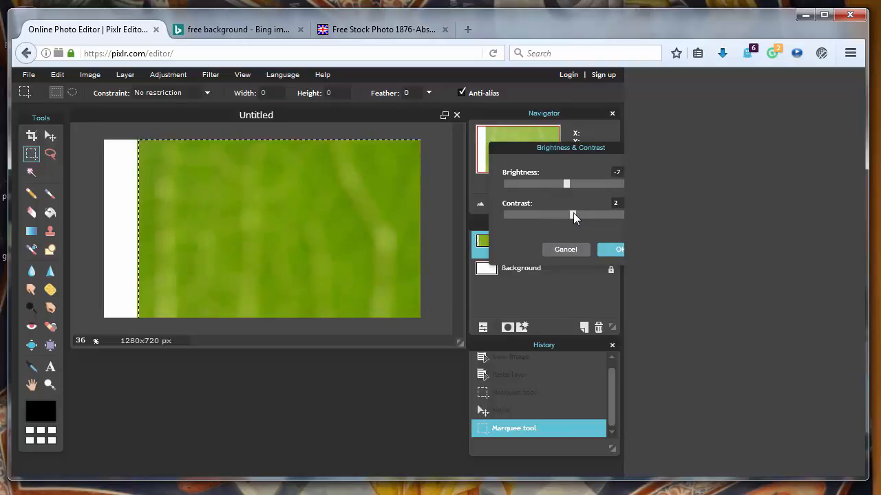
{"action": "left_click_drag", "start_coordinate": [567, 215], "coordinate": [564, 215]}
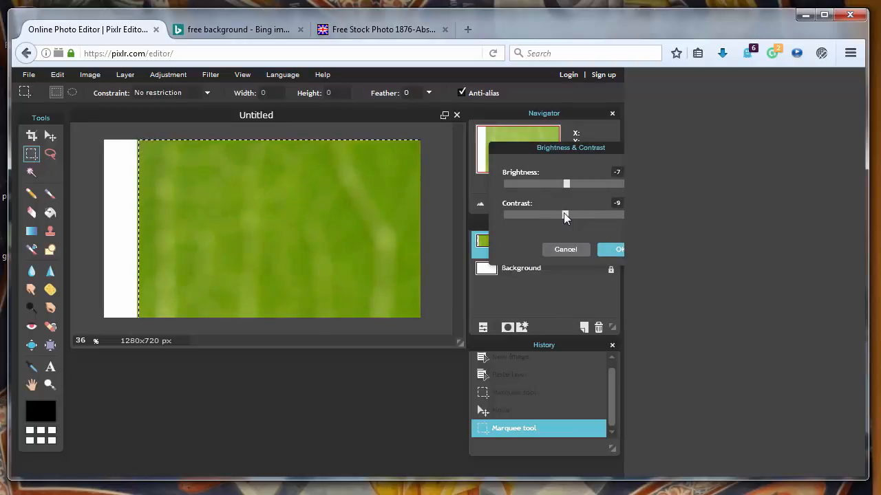
{"action": "left_click_drag", "start_coordinate": [551, 214], "coordinate": [571, 215]}
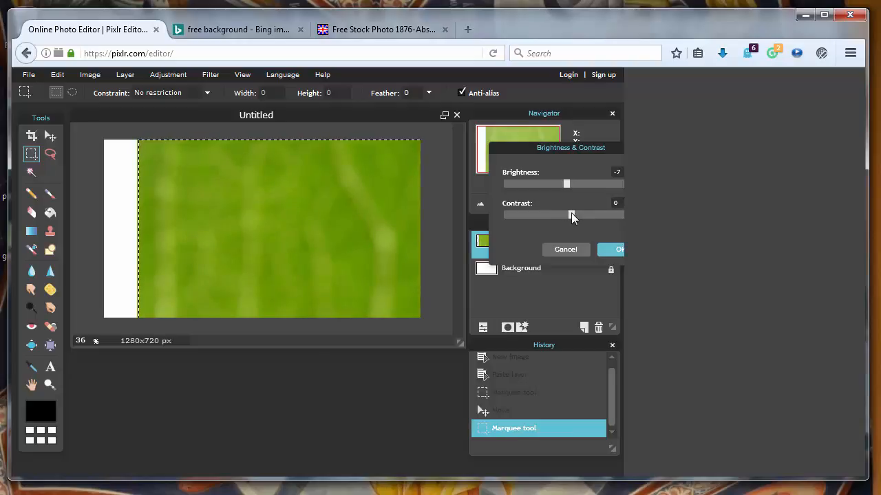
{"action": "left_click", "coordinate": [611, 249]}
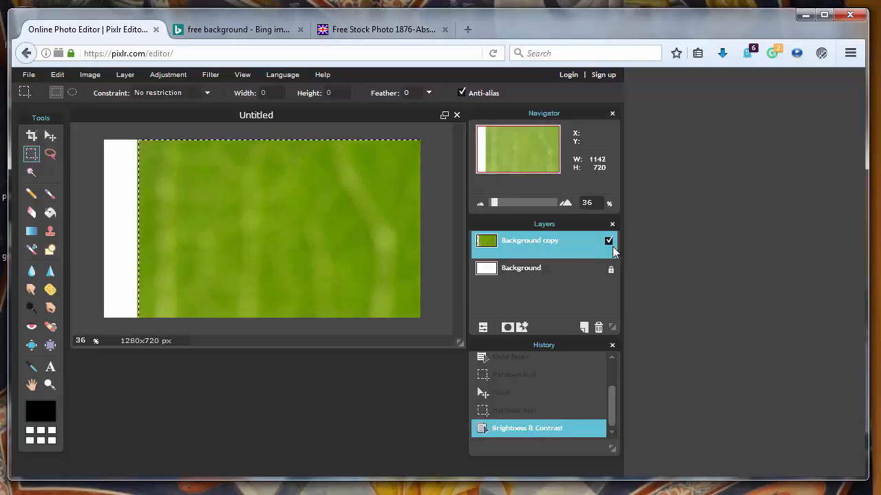
Step: Add a text layer reading HOW TO MAKE THUMBNAIL at size 70
{"action": "left_click", "coordinate": [50, 366]}
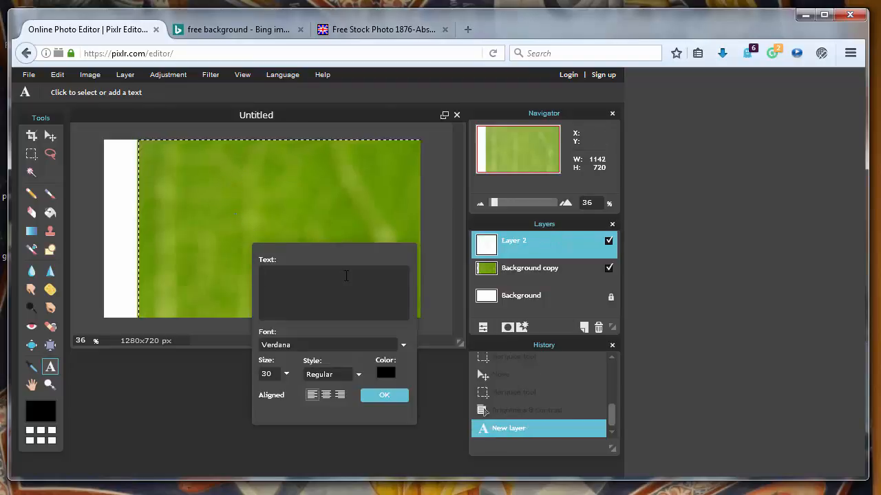
{"action": "type", "text": "HOW TO MAK"}
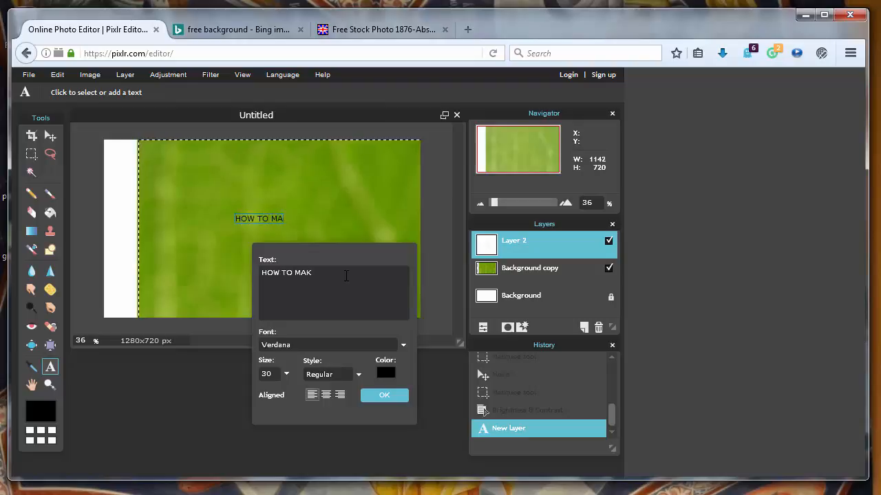
{"action": "type", "text": "E R"}
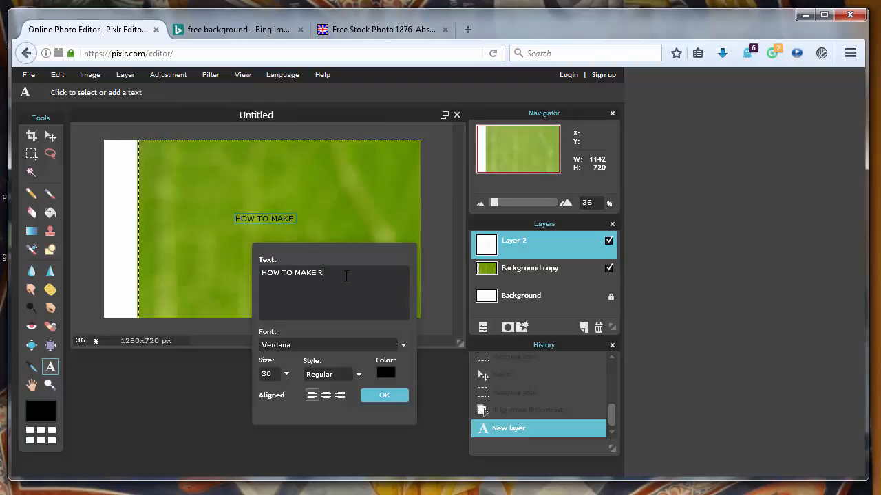
{"action": "type", "text": "TGY"}
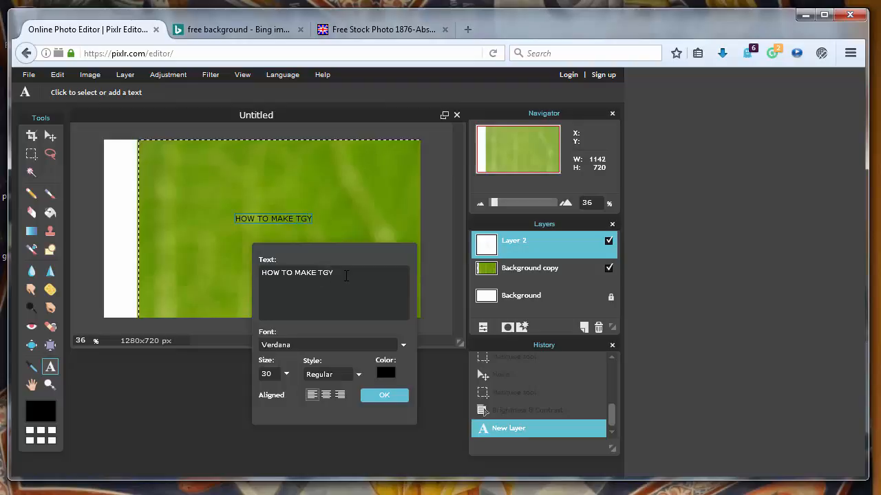
{"action": "key", "text": "BackSpace"}
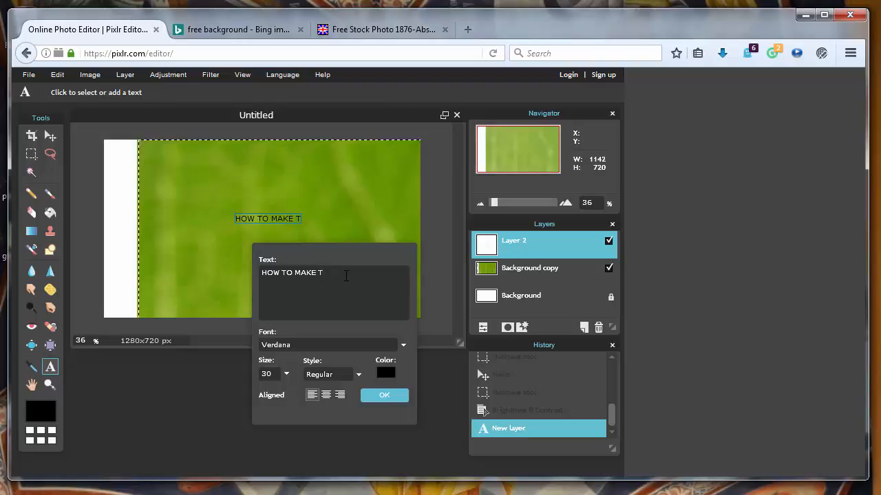
{"action": "type", "text": "HUMBNAI"}
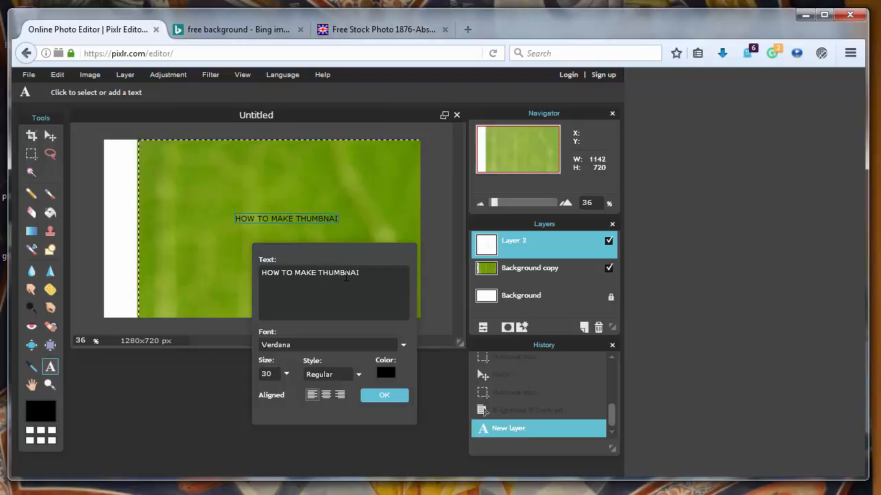
{"action": "type", "text": "L"}
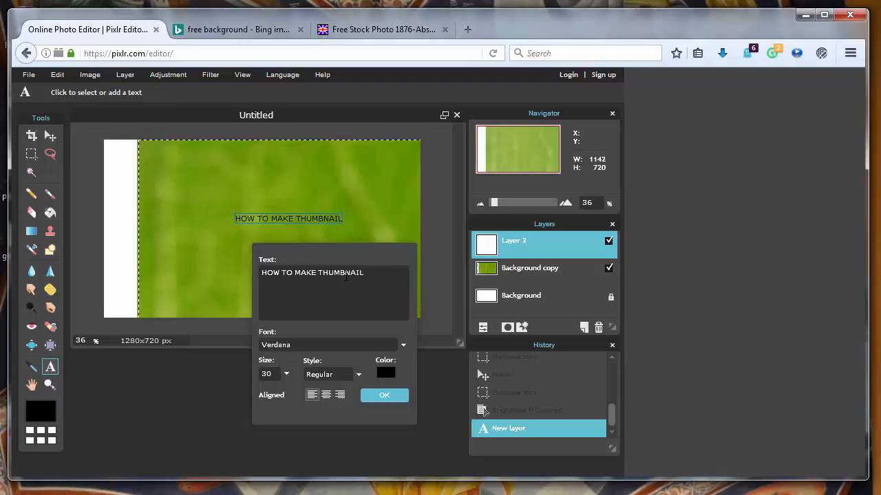
{"action": "mouse_move", "coordinate": [384, 395]}
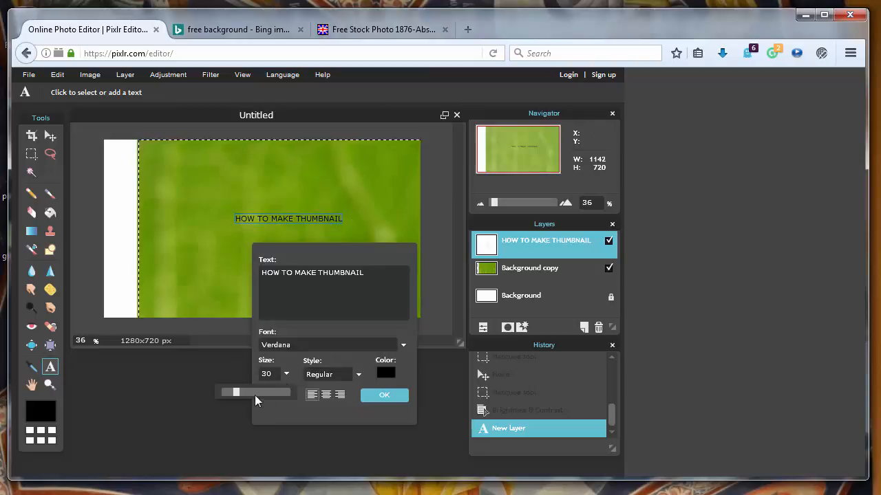
{"action": "left_click_drag", "start_coordinate": [237, 392], "coordinate": [273, 392]}
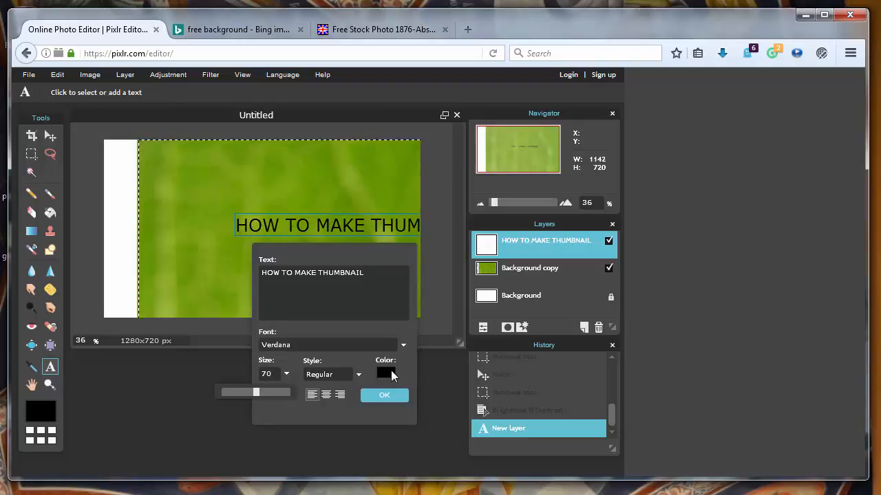
Step: Colour the text a fully saturated bright yellow on the HSL wheel, briefly trying dark blue
{"action": "left_click", "coordinate": [384, 373]}
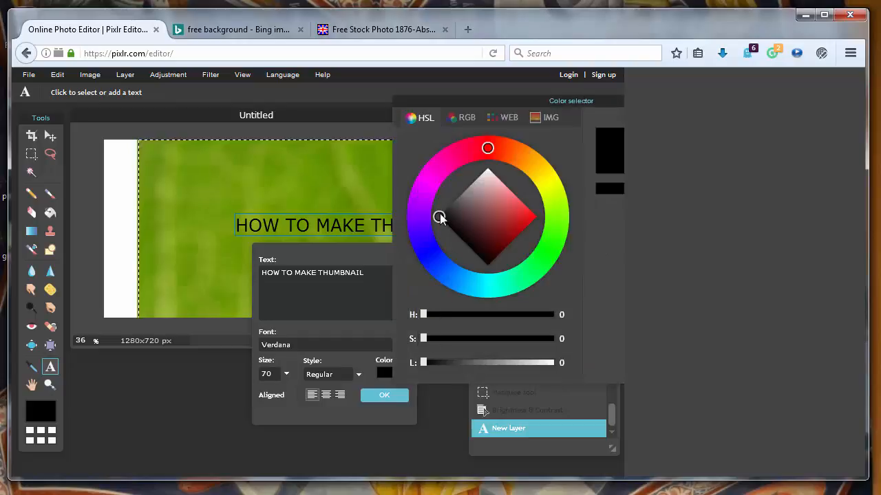
{"action": "left_click", "coordinate": [546, 184]}
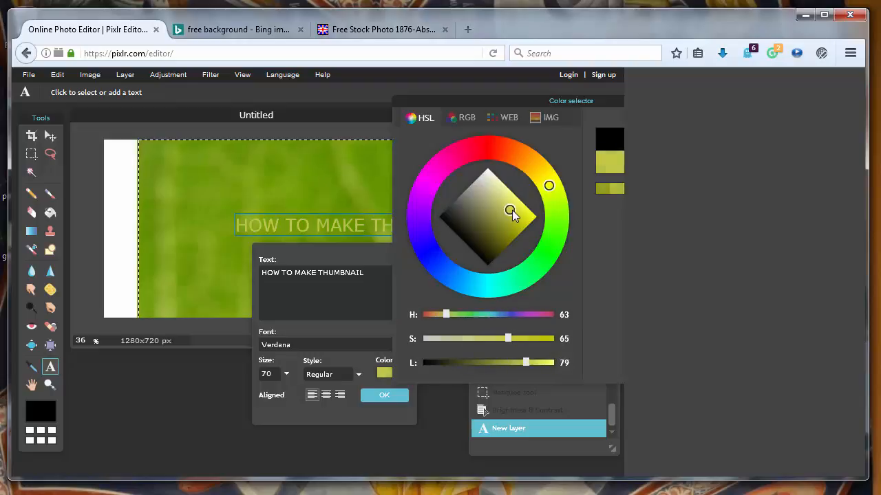
{"action": "left_click_drag", "start_coordinate": [510, 210], "coordinate": [535, 215]}
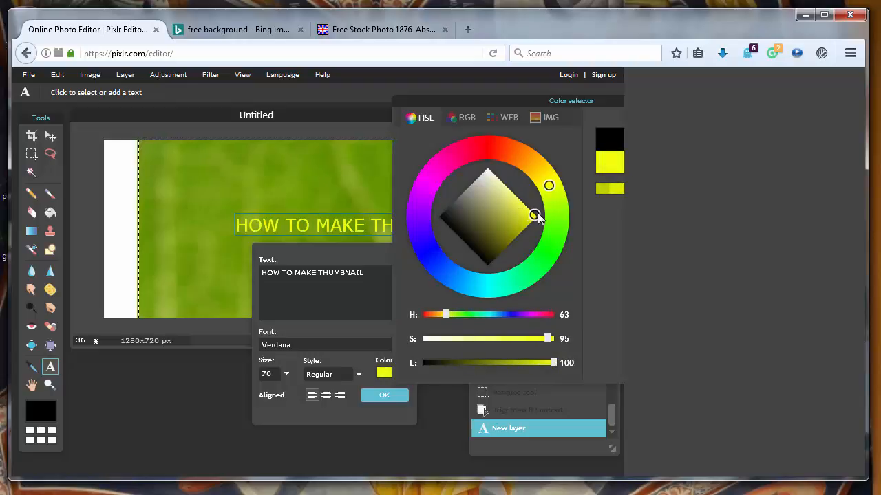
{"action": "left_click_drag", "start_coordinate": [536, 215], "coordinate": [537, 218]}
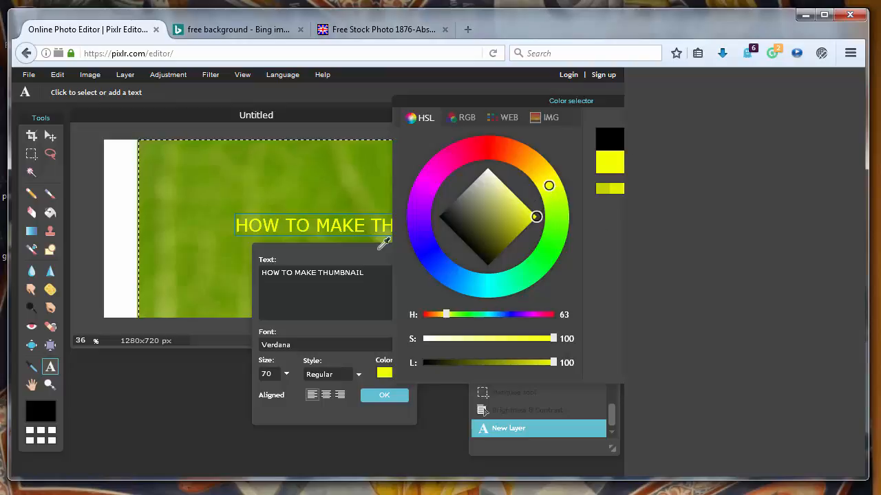
{"action": "mouse_move", "coordinate": [343, 319]}
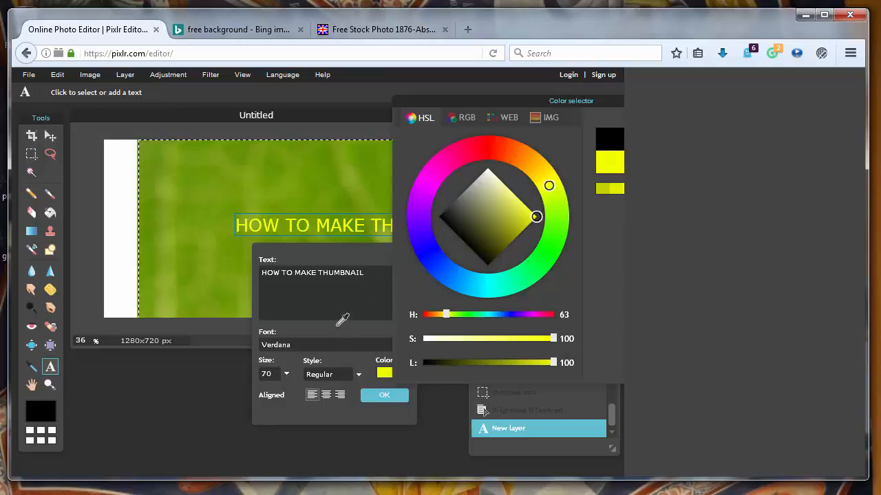
{"action": "left_click", "coordinate": [498, 227]}
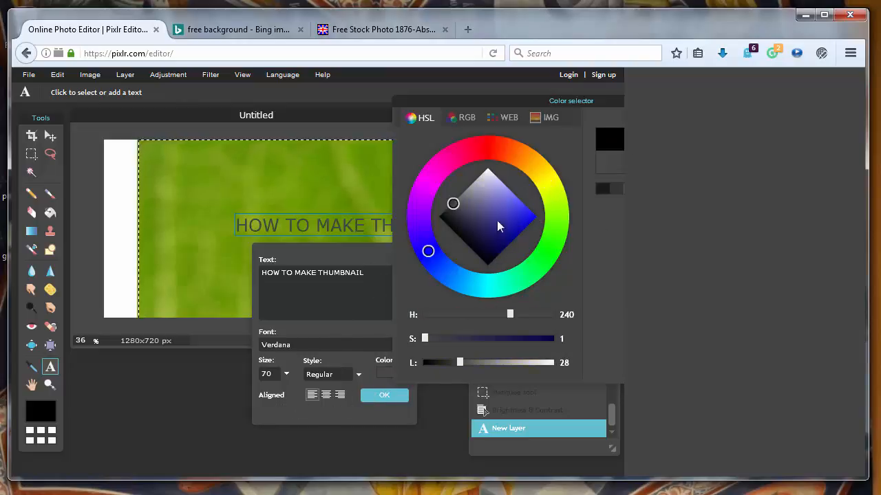
{"action": "left_click", "coordinate": [549, 185]}
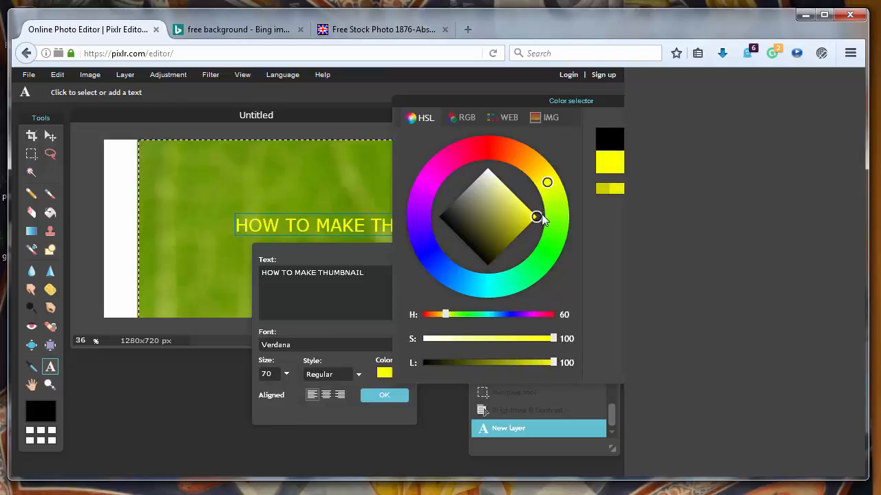
{"action": "mouse_move", "coordinate": [419, 253]}
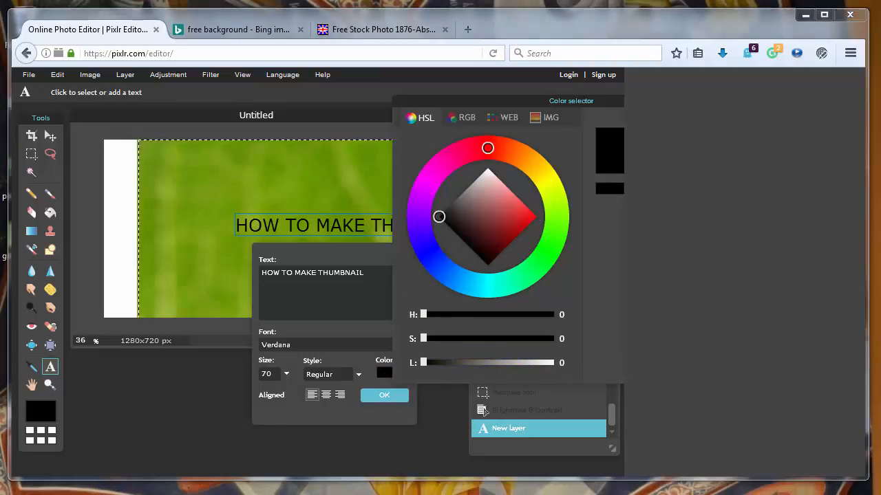
Step: Try cyan, green and blue tints, then settle on bright yellow and fine-tune its lightness
{"action": "left_click", "coordinate": [550, 187]}
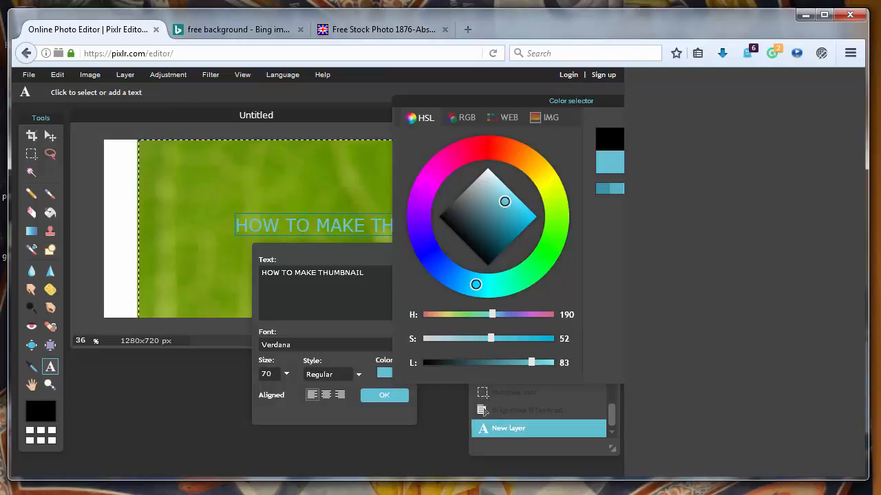
{"action": "left_click_drag", "start_coordinate": [491, 314], "coordinate": [452, 313]}
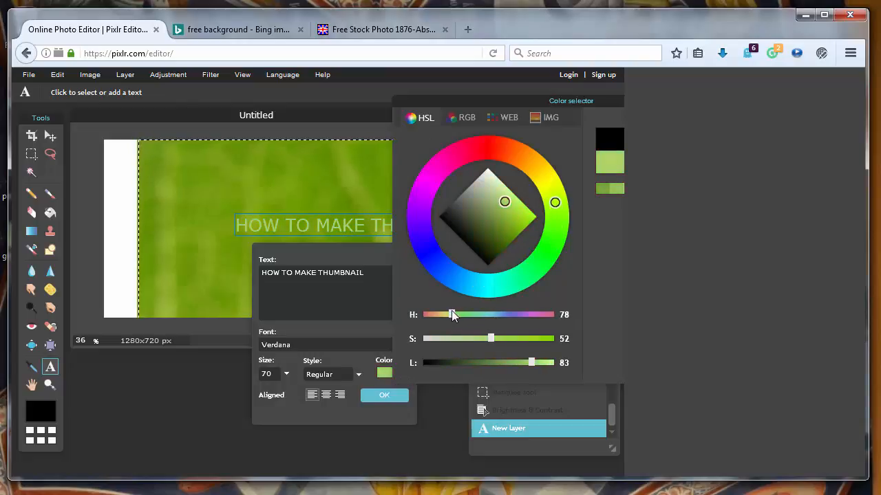
{"action": "left_click_drag", "start_coordinate": [451, 313], "coordinate": [476, 314]}
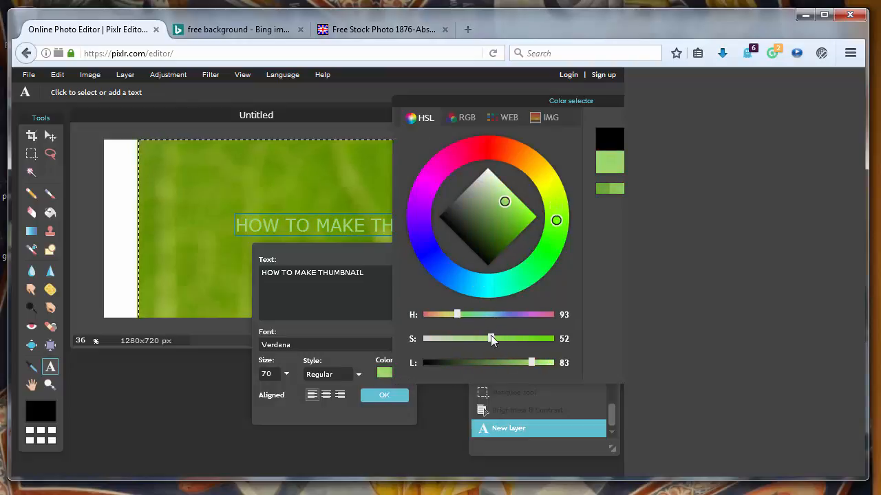
{"action": "left_click", "coordinate": [551, 190]}
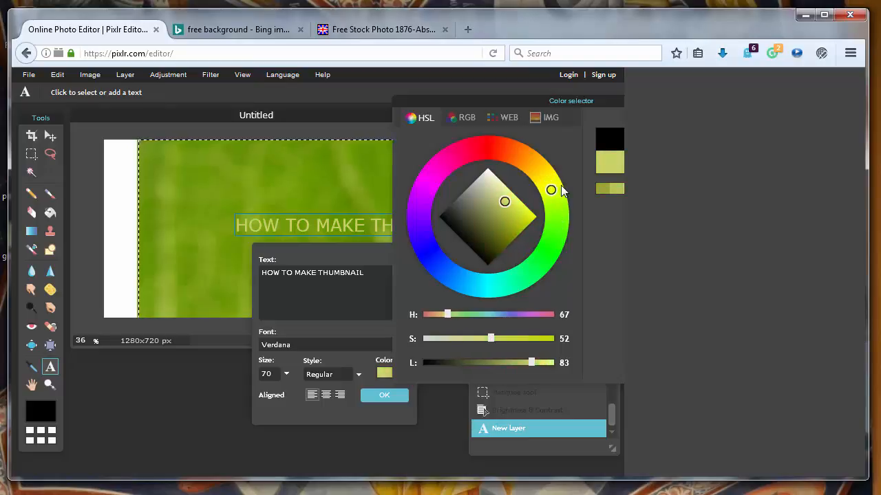
{"action": "left_click", "coordinate": [536, 217]}
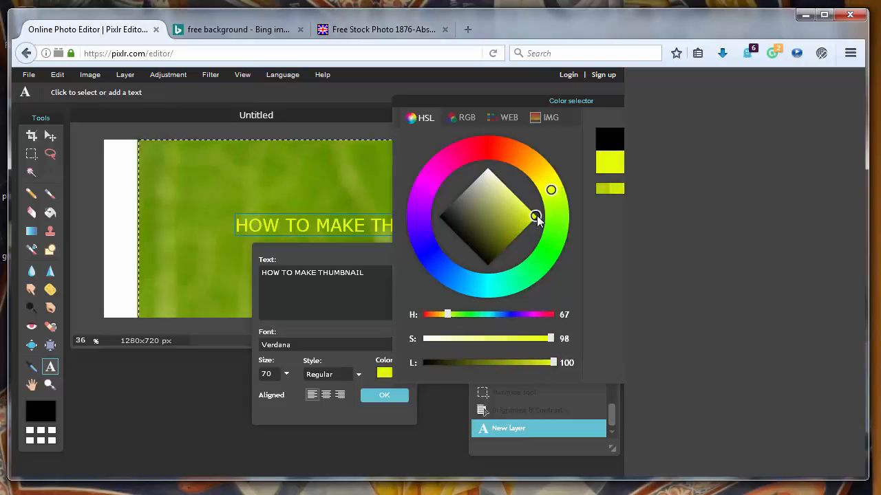
{"action": "left_click_drag", "start_coordinate": [550, 338], "coordinate": [515, 338]}
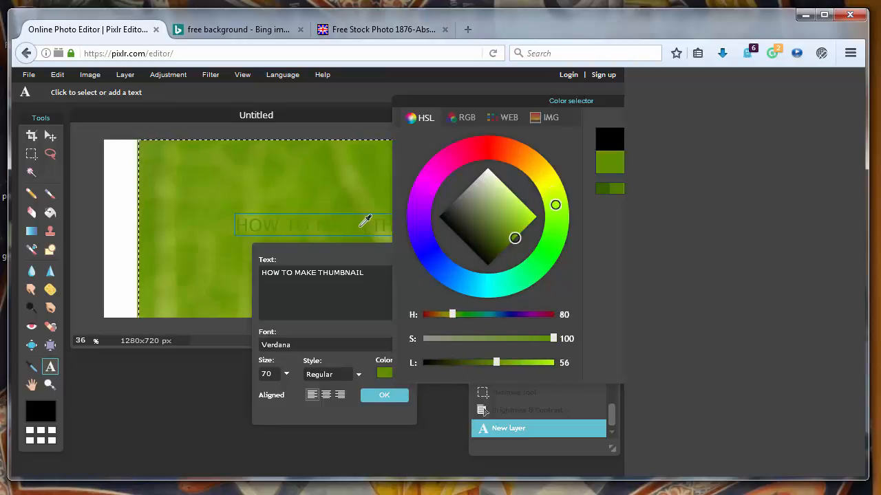
{"action": "left_click_drag", "start_coordinate": [452, 314], "coordinate": [510, 313]}
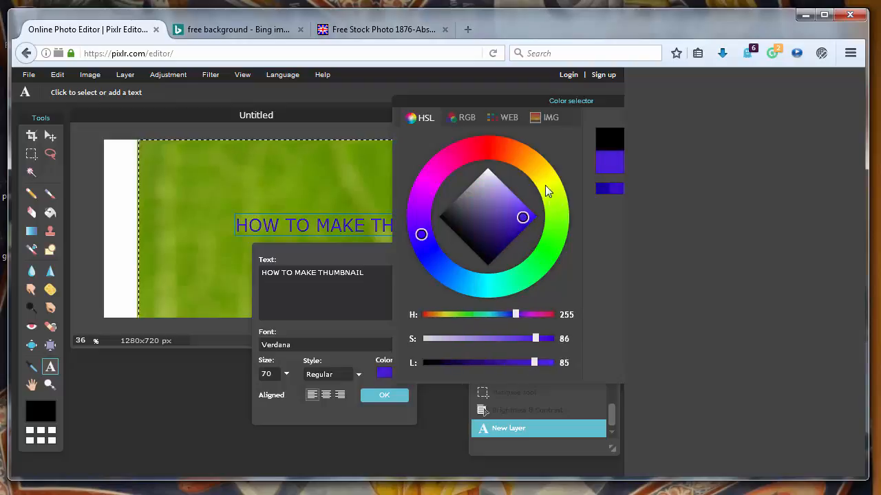
{"action": "left_click", "coordinate": [551, 192]}
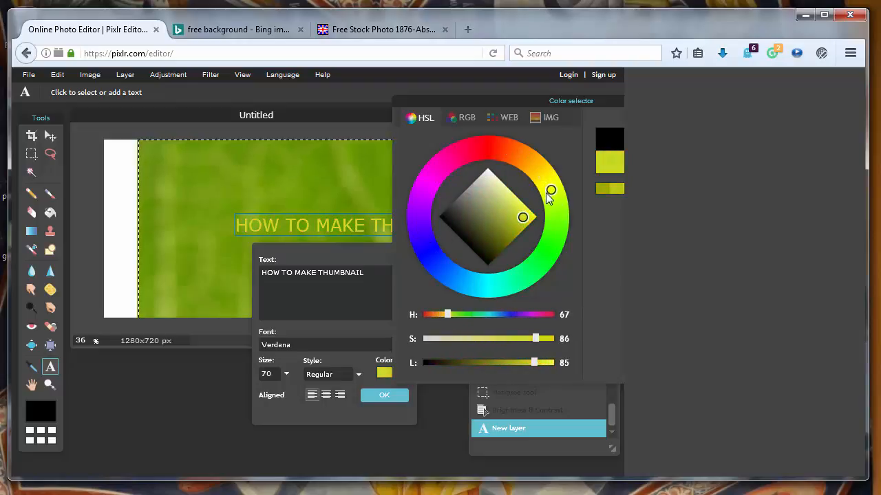
{"action": "left_click_drag", "start_coordinate": [551, 190], "coordinate": [546, 181]}
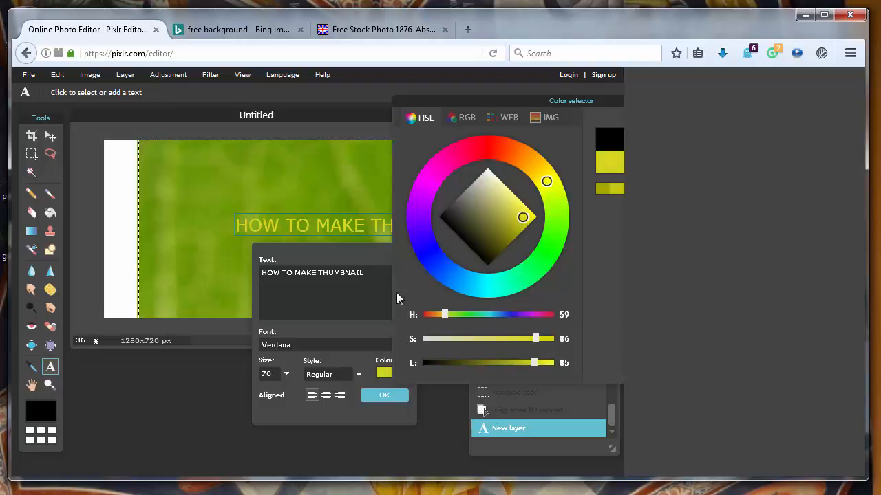
{"action": "mouse_move", "coordinate": [508, 308]}
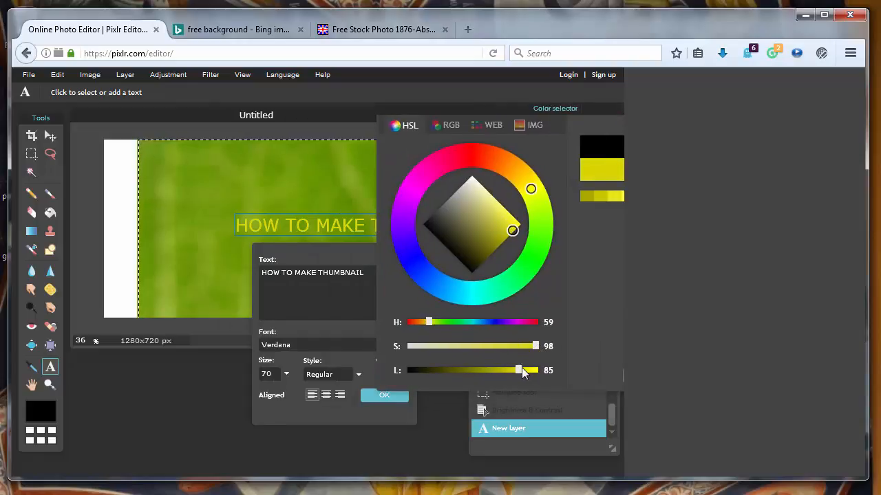
{"action": "left_click_drag", "start_coordinate": [517, 370], "coordinate": [528, 370]}
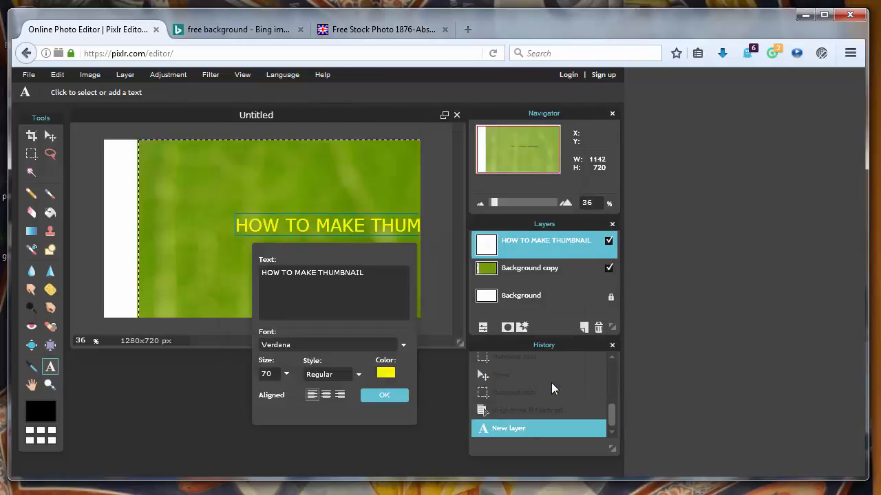
Step: Apply the yellow heading text and take the Move tool to reposition it at the top
{"action": "left_click", "coordinate": [384, 395]}
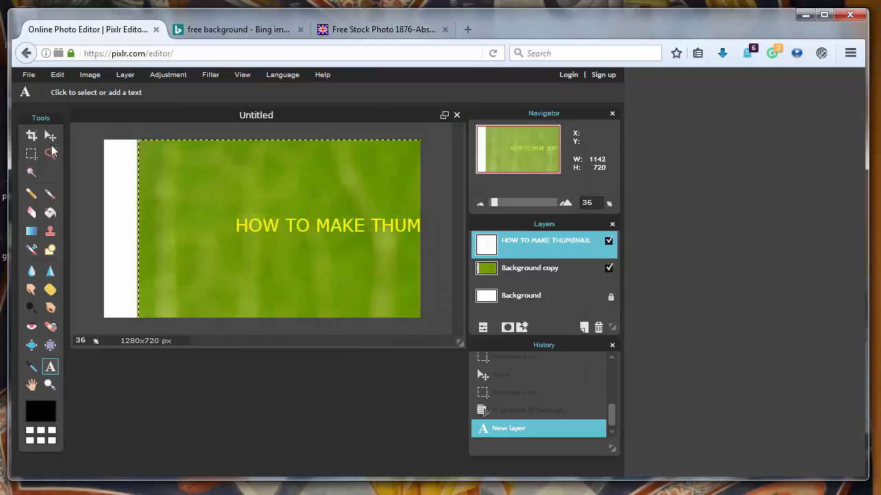
{"action": "left_click", "coordinate": [50, 135]}
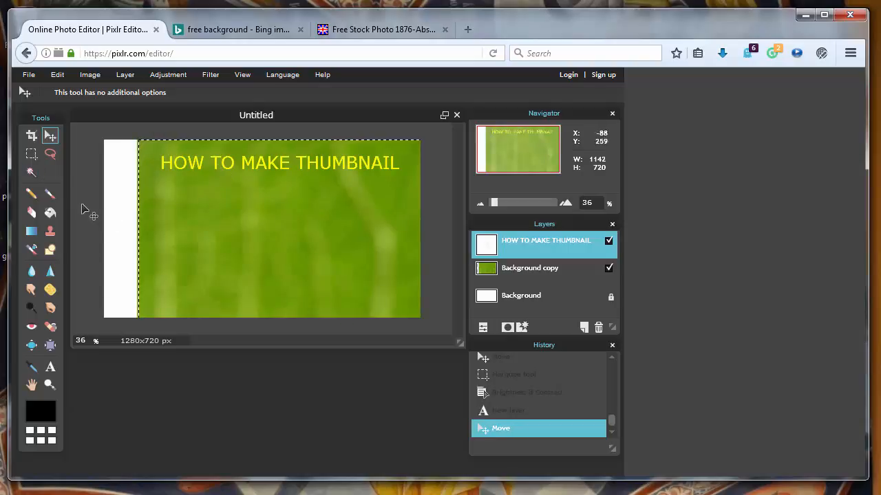
Step: Add a new text layer reading WITH in yellow below the heading
{"action": "left_click", "coordinate": [50, 366]}
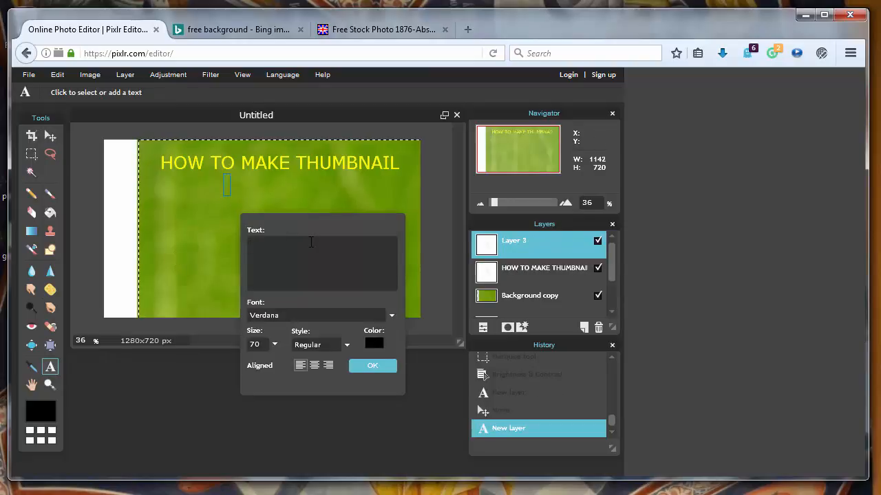
{"action": "type", "text": "with"}
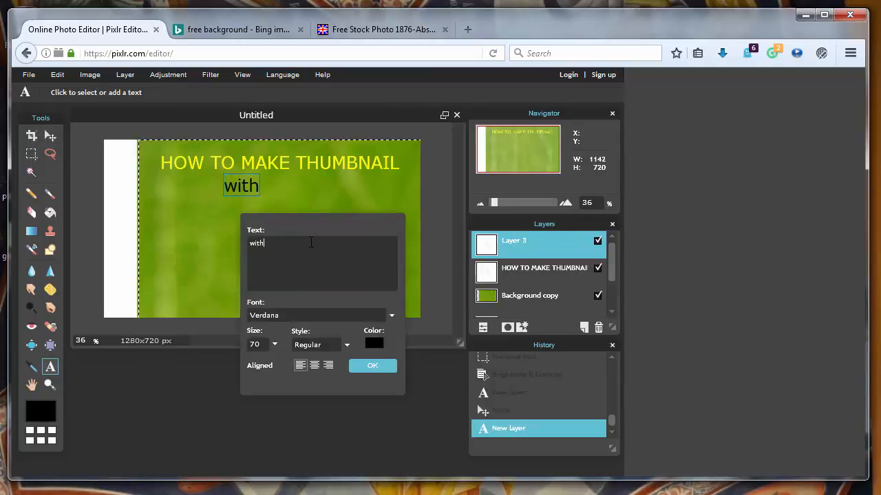
{"action": "type", "text": "WU"}
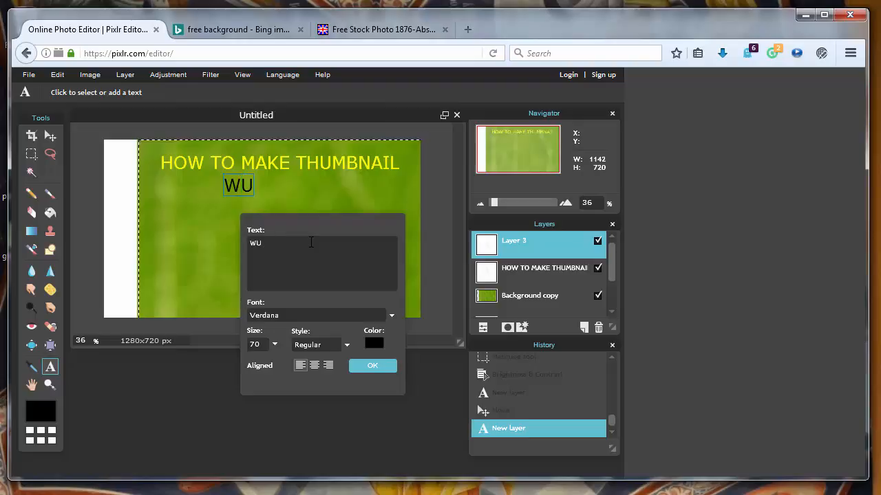
{"action": "type", "text": "ITH"}
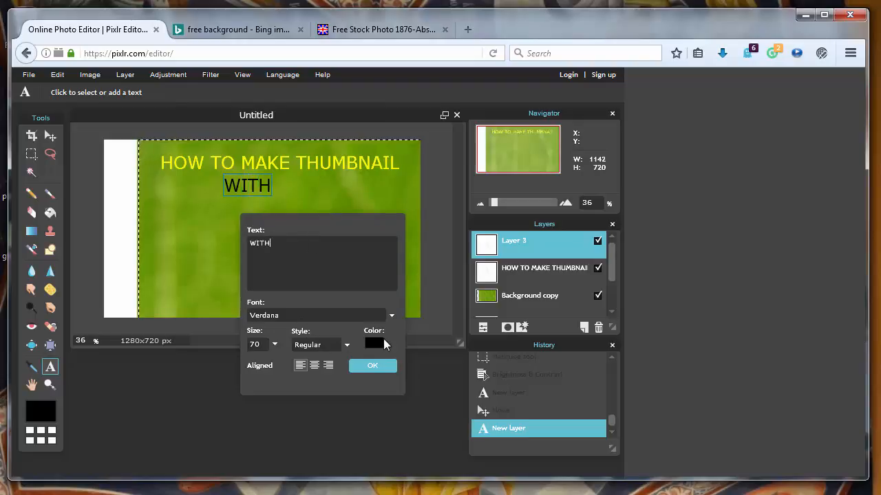
{"action": "left_click", "coordinate": [374, 344]}
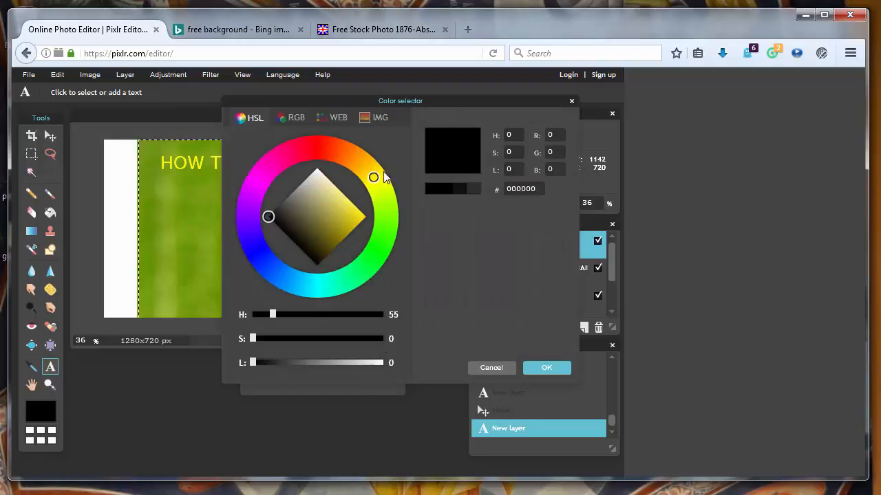
{"action": "left_click", "coordinate": [358, 209]}
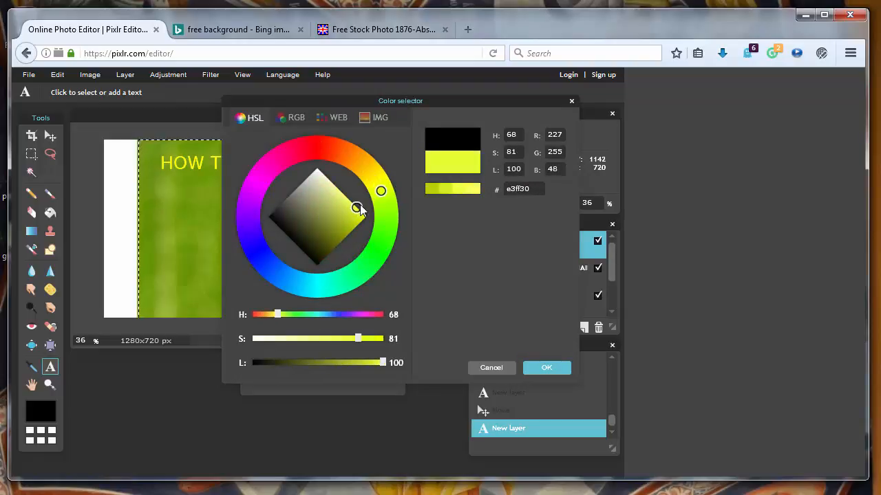
{"action": "left_click", "coordinate": [546, 367]}
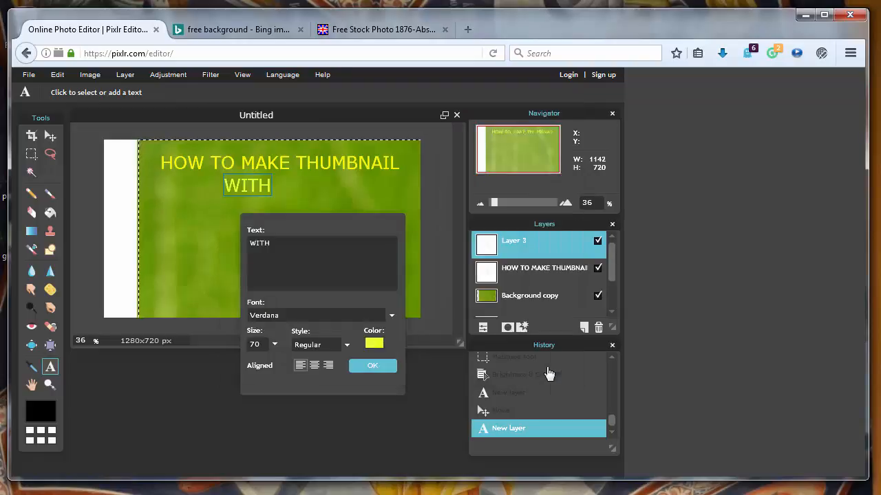
{"action": "left_click", "coordinate": [372, 366]}
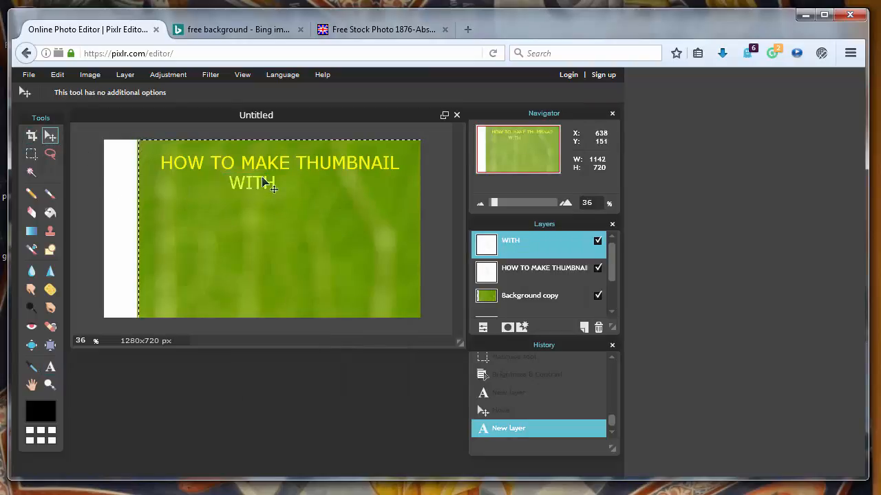
Step: Move WITH left so it sits under the start of the heading
{"action": "left_click_drag", "start_coordinate": [250, 183], "coordinate": [194, 193]}
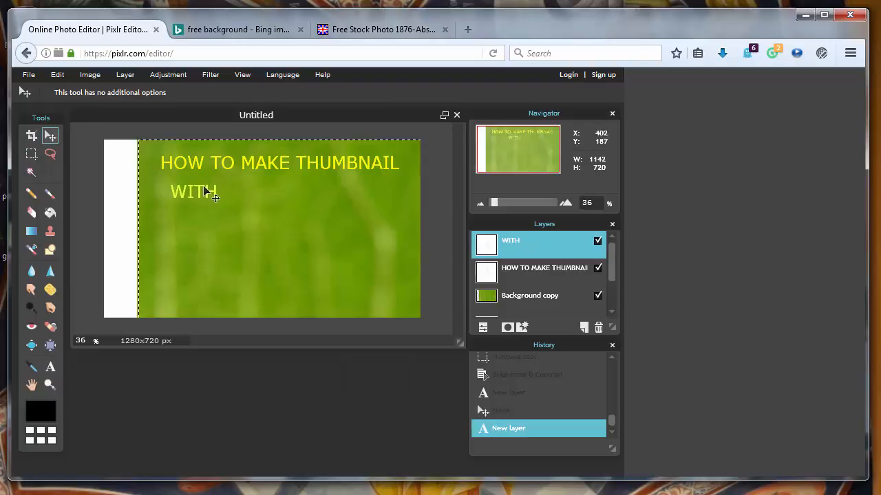
{"action": "left_click_drag", "start_coordinate": [207, 193], "coordinate": [201, 187]}
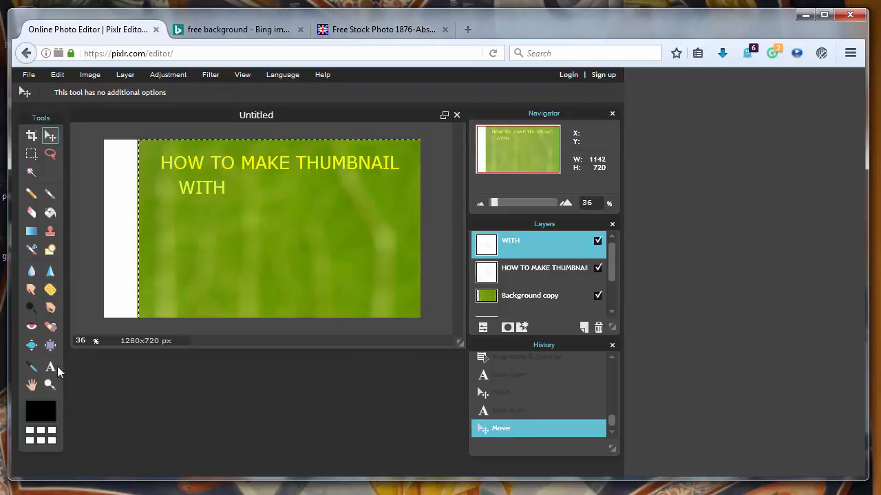
Step: Add a new text PIXLR lower on the canvas at size 130 in a bold font
{"action": "left_click", "coordinate": [270, 248]}
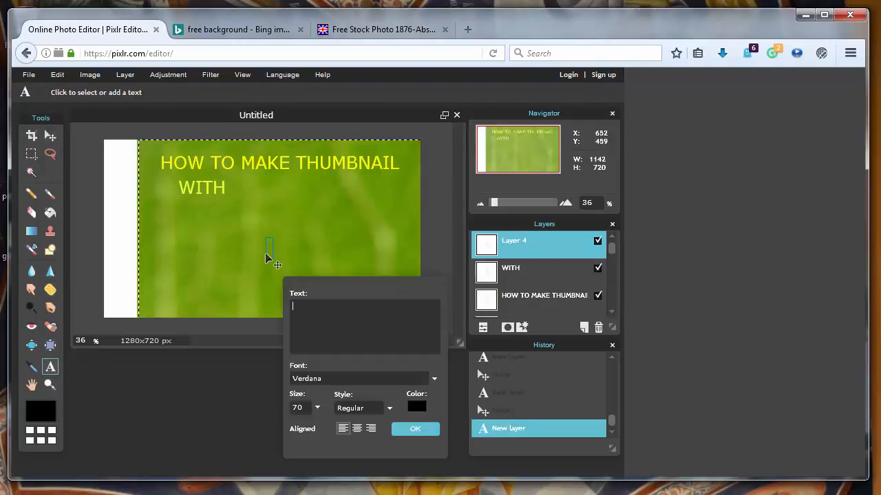
{"action": "type", "text": "PI"}
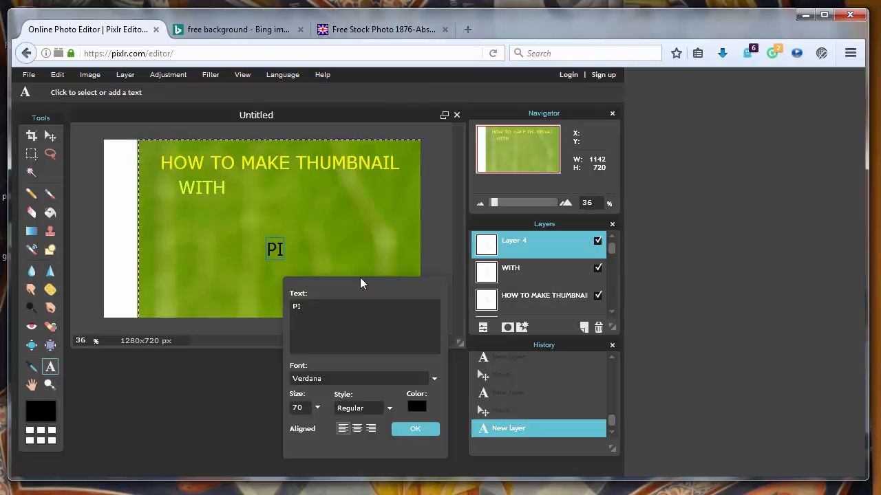
{"action": "type", "text": "XLR"}
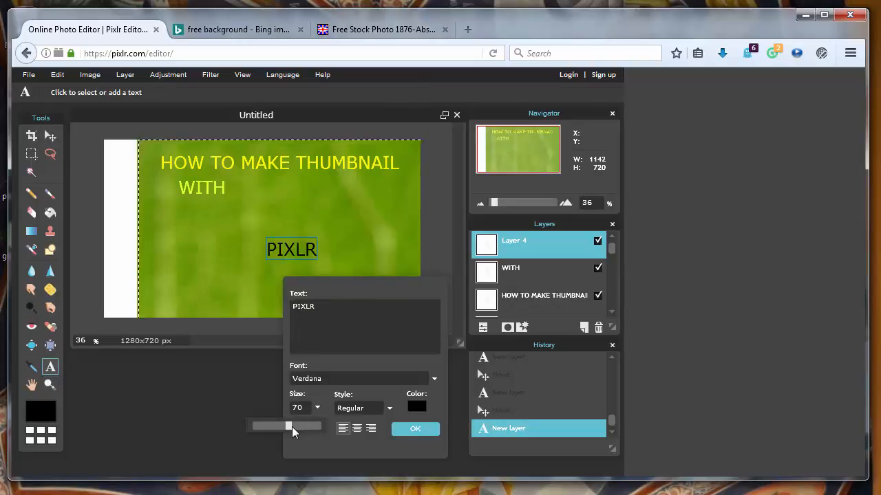
{"action": "left_click_drag", "start_coordinate": [288, 427], "coordinate": [319, 427]}
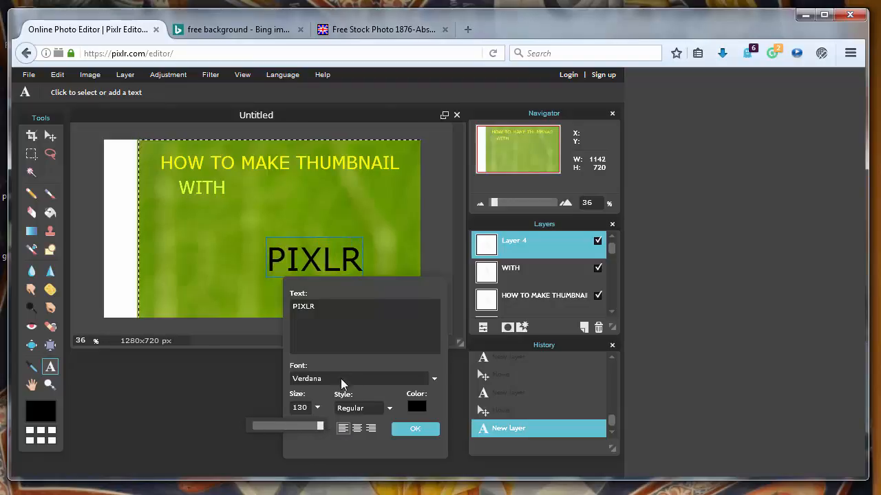
{"action": "left_click", "coordinate": [433, 378]}
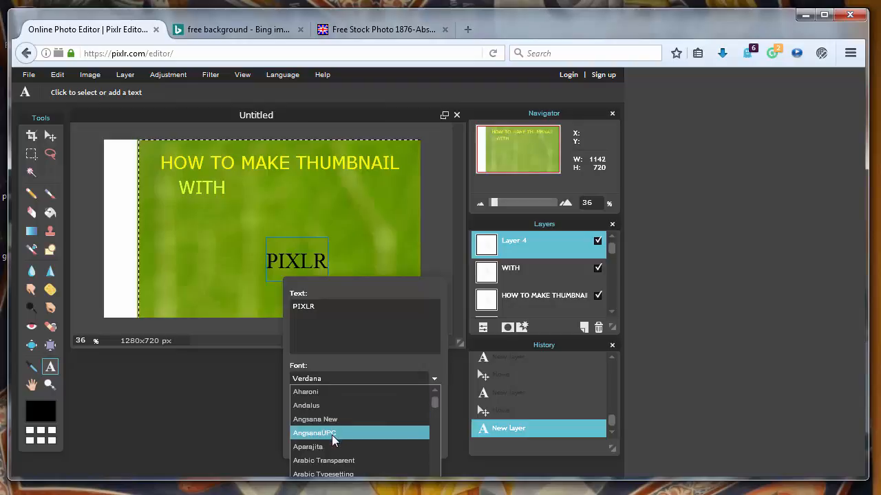
{"action": "left_click", "coordinate": [323, 459]}
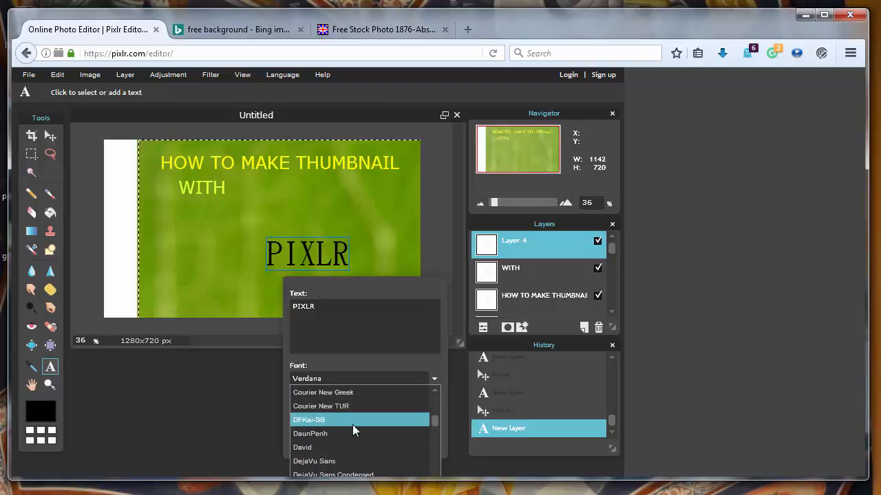
{"action": "scroll", "scroll_direction": "down", "scroll_amount": 3}
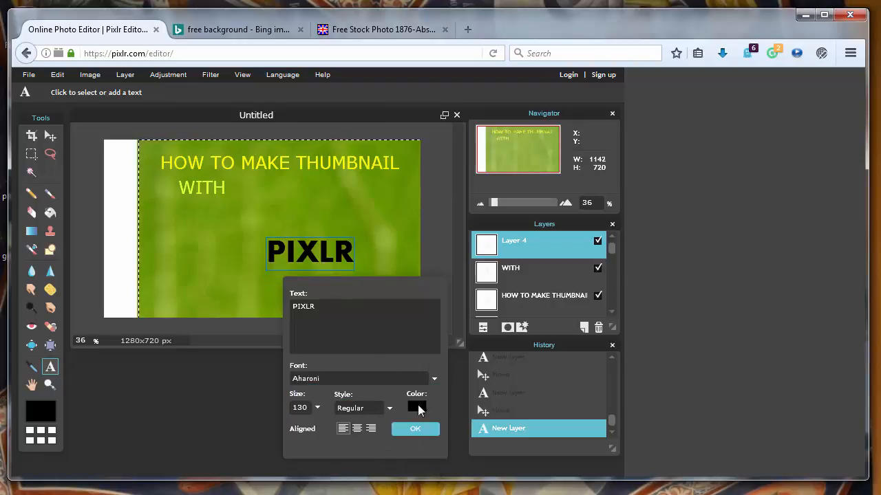
Step: Colour the PIXLR text a fully saturated orange-yellow and confirm
{"action": "left_click", "coordinate": [415, 408]}
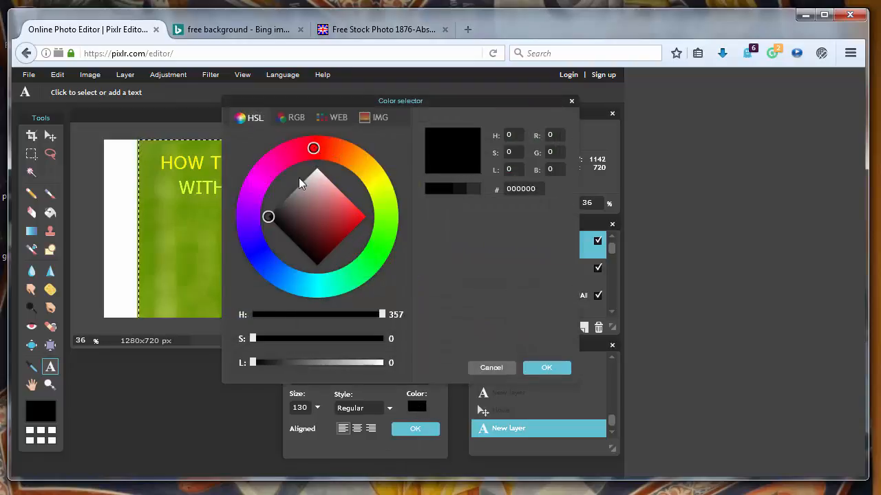
{"action": "left_click", "coordinate": [330, 199]}
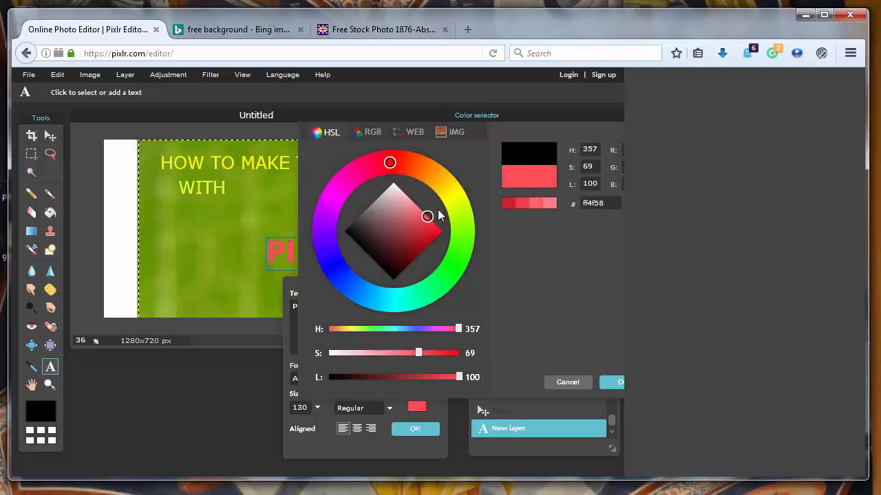
{"action": "left_click", "coordinate": [438, 179]}
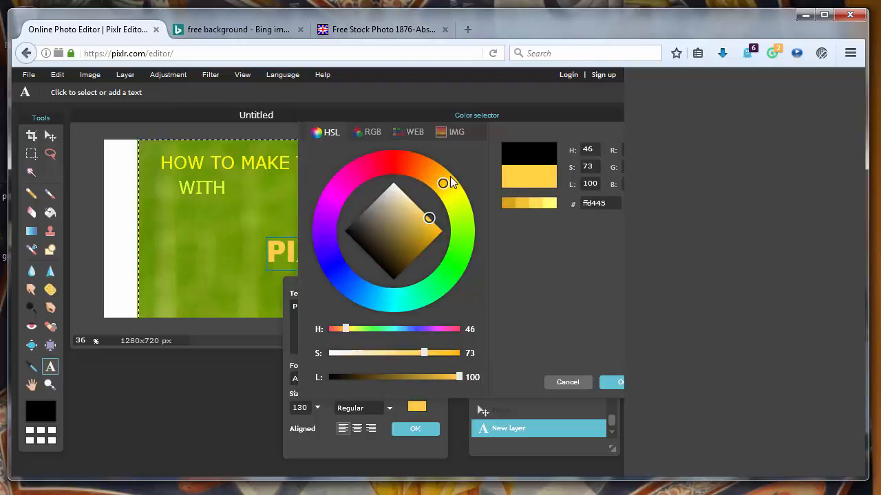
{"action": "left_click_drag", "start_coordinate": [429, 218], "coordinate": [431, 222]}
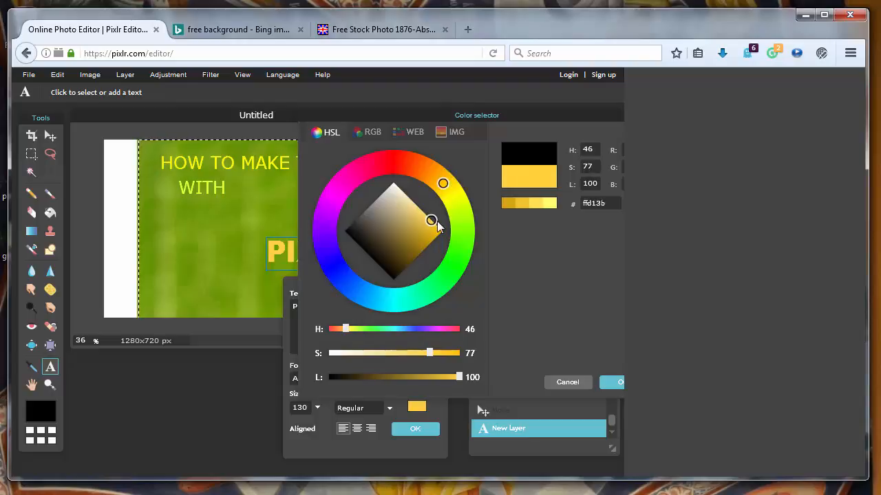
{"action": "left_click_drag", "start_coordinate": [432, 220], "coordinate": [441, 231]}
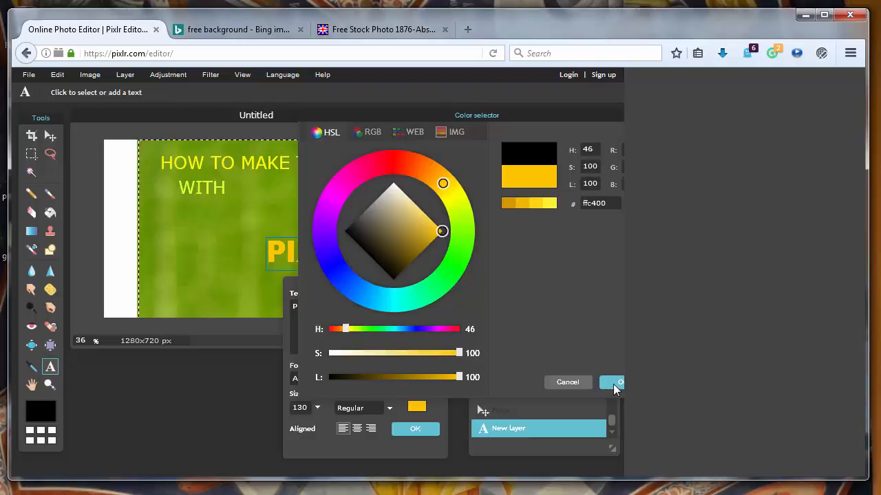
{"action": "left_click", "coordinate": [610, 382]}
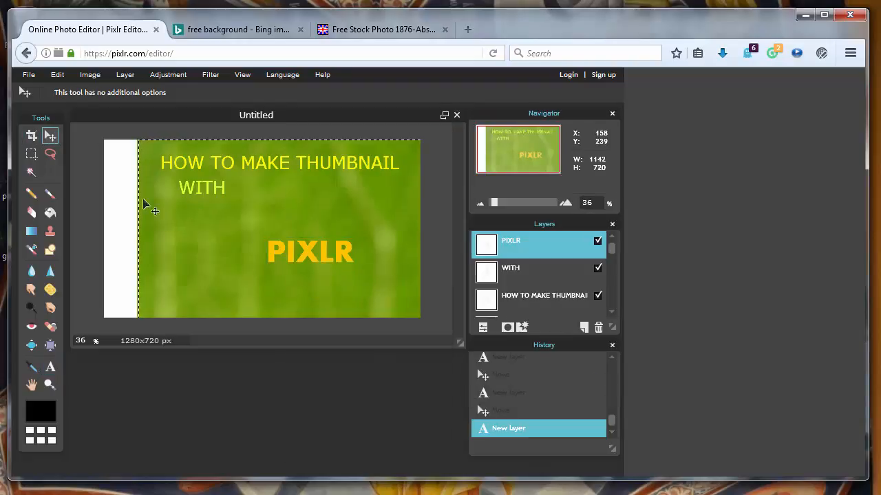
Step: Move PIXLR up under WITH and make it bold
{"action": "left_click_drag", "start_coordinate": [310, 251], "coordinate": [267, 215]}
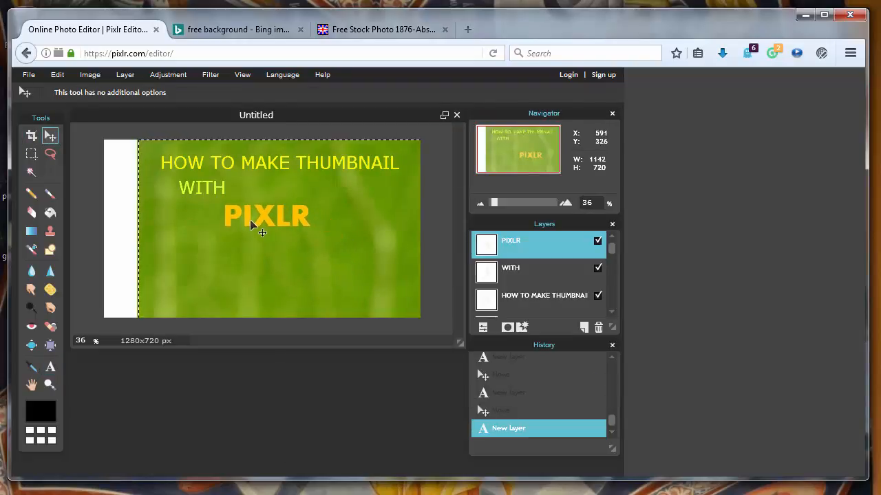
{"action": "left_click_drag", "start_coordinate": [266, 214], "coordinate": [267, 215]}
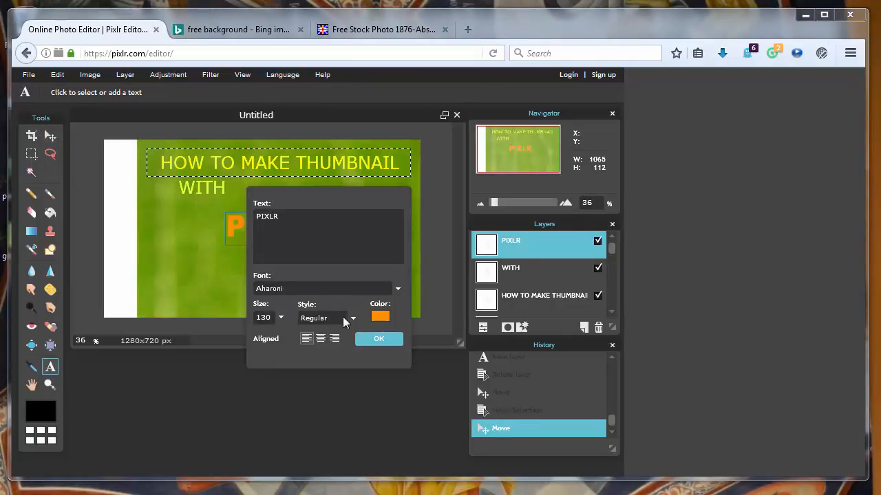
{"action": "mouse_move", "coordinate": [349, 322]}
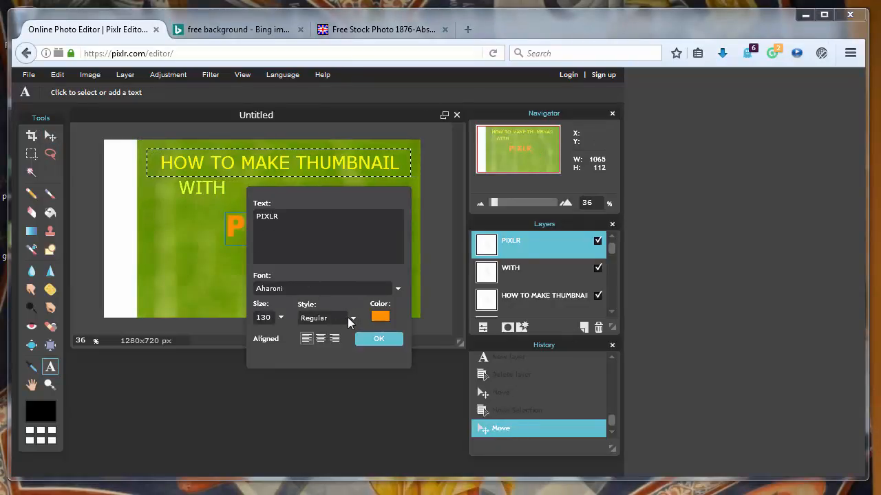
{"action": "left_click", "coordinate": [328, 318]}
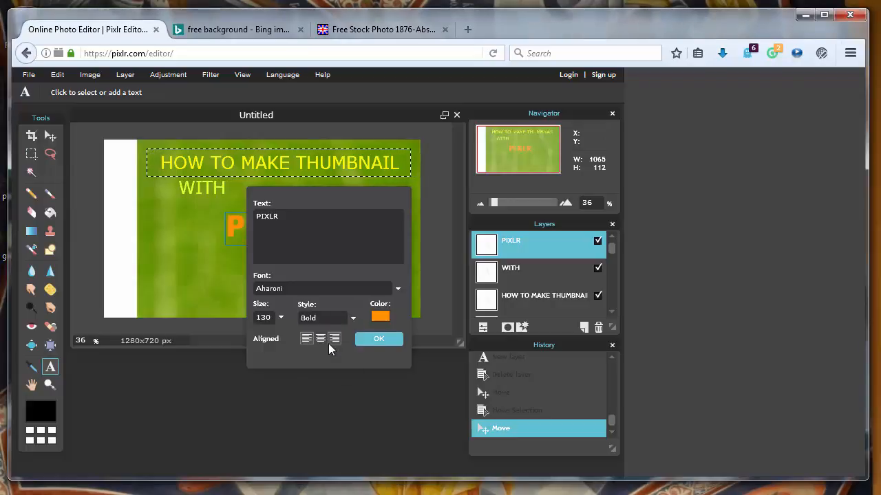
{"action": "left_click", "coordinate": [378, 339]}
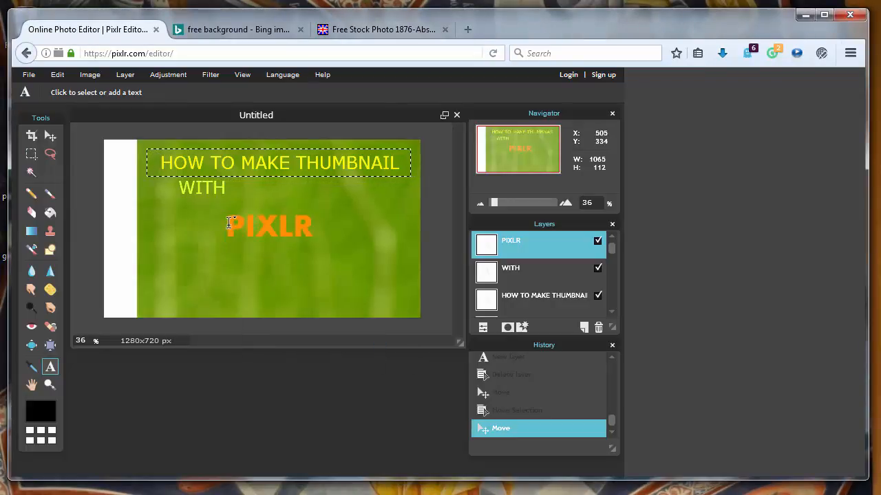
Step: Set PIXLR to Arabic Transparent with spaced letters P I X L R in pale peach
{"action": "double_click", "coordinate": [268, 225]}
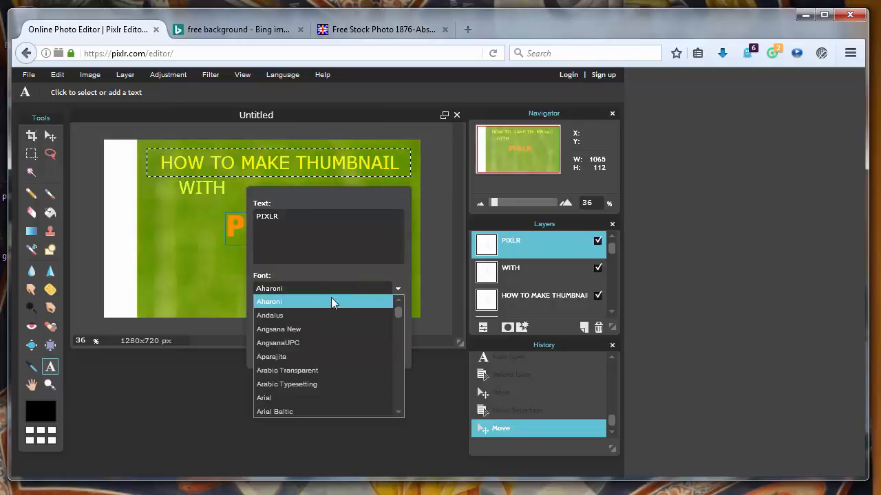
{"action": "mouse_move", "coordinate": [325, 370]}
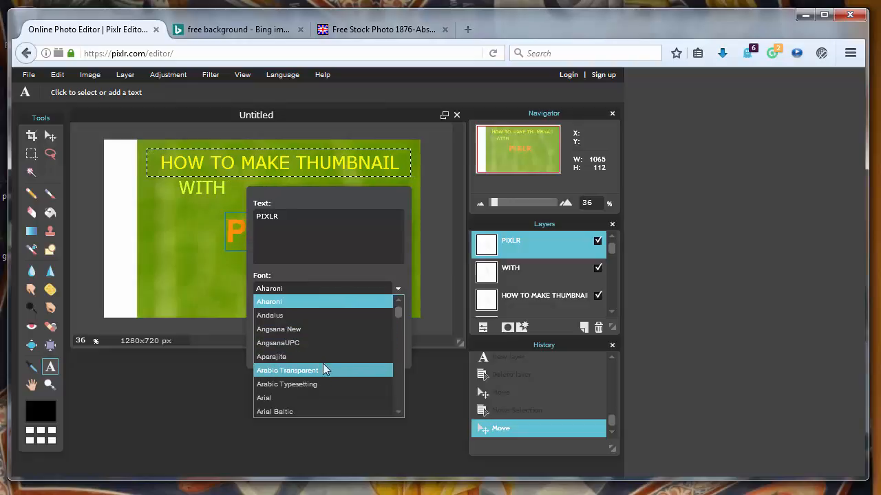
{"action": "left_click", "coordinate": [286, 370]}
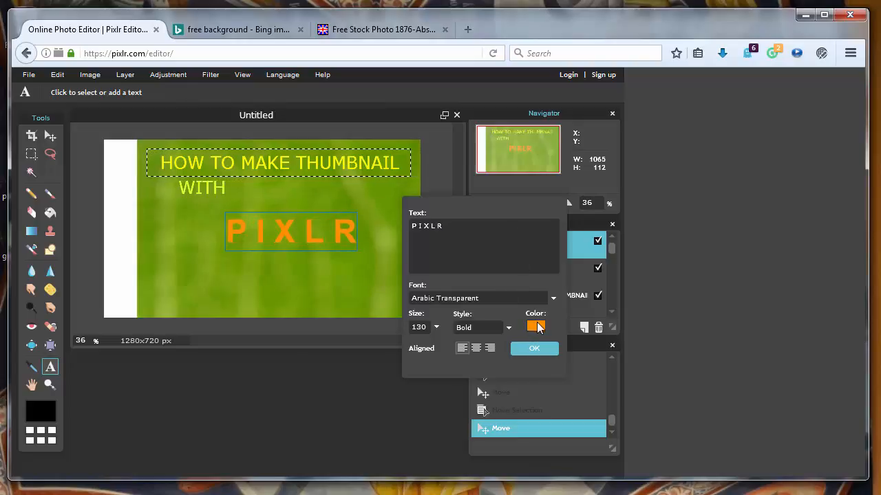
{"action": "left_click", "coordinate": [535, 328]}
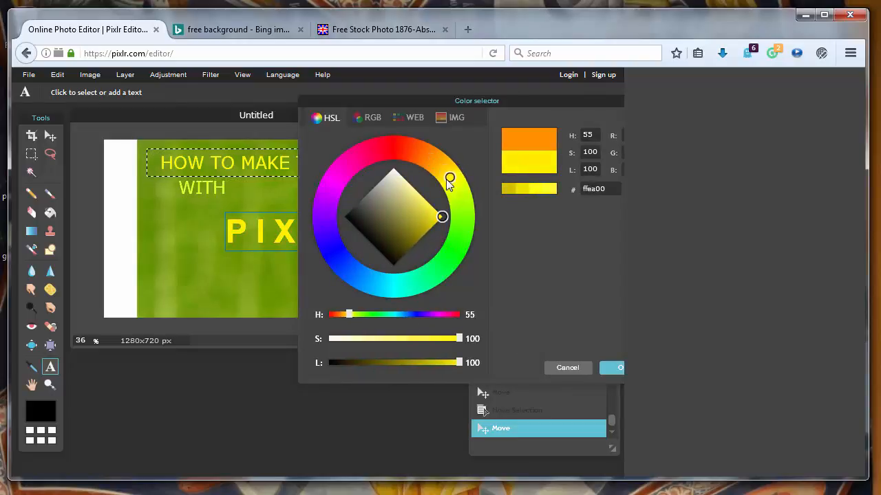
{"action": "left_click", "coordinate": [427, 158]}
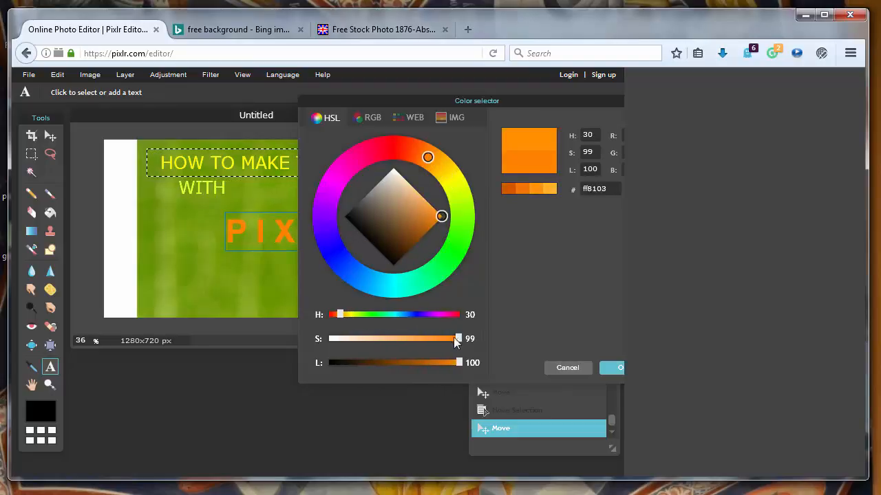
{"action": "left_click_drag", "start_coordinate": [457, 339], "coordinate": [382, 339]}
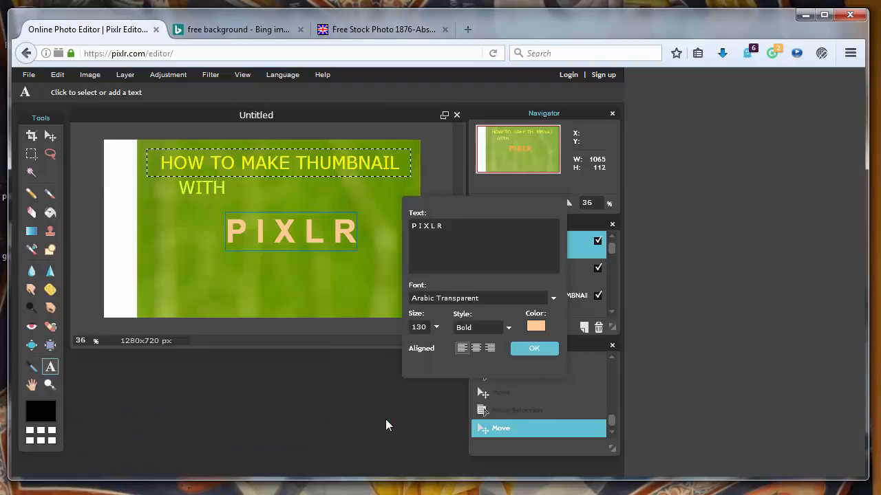
{"action": "left_click", "coordinate": [533, 348]}
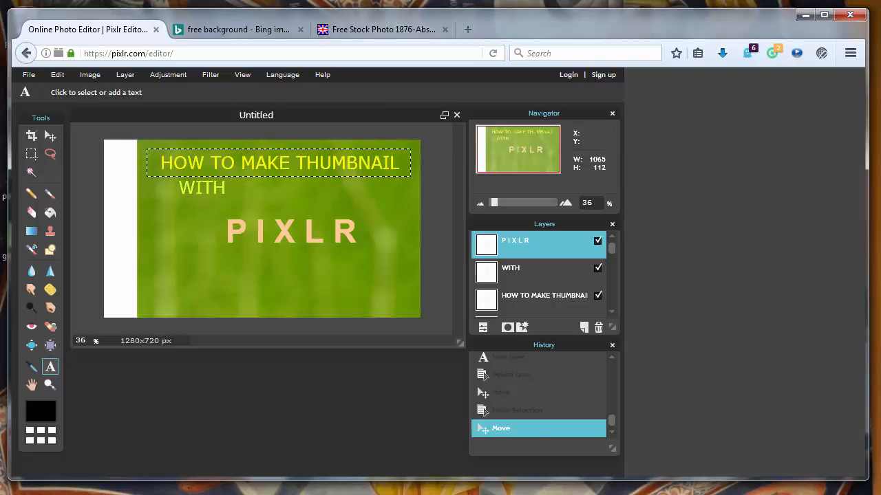
{"action": "mouse_move", "coordinate": [115, 121]}
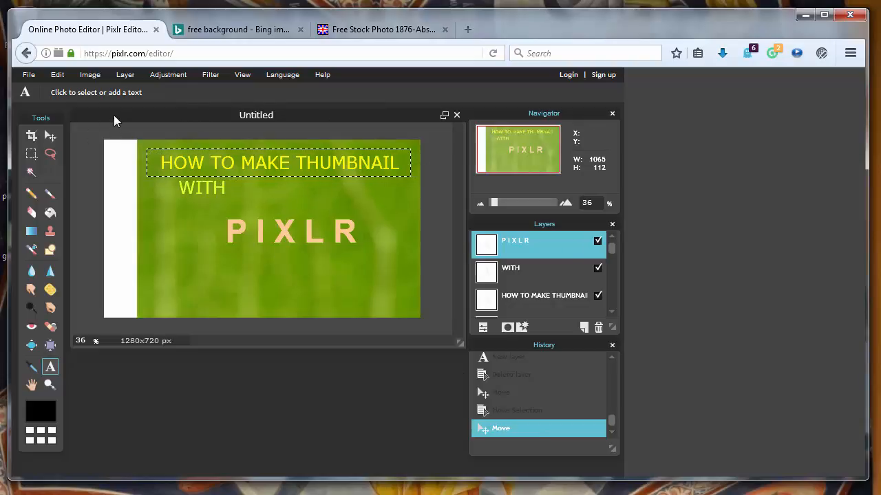
{"action": "mouse_move", "coordinate": [50, 365]}
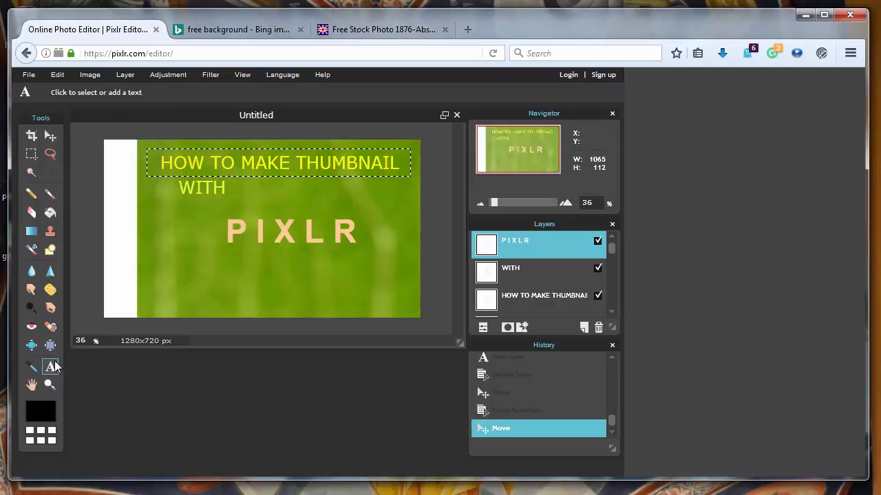
Step: Nudge the P I X L R layer slightly lower with the Move tool
{"action": "left_click", "coordinate": [30, 134]}
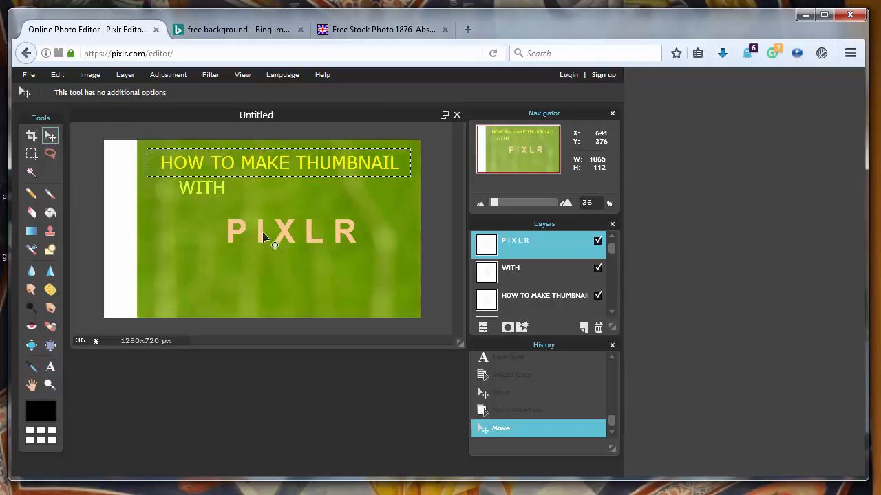
{"action": "left_click_drag", "start_coordinate": [292, 231], "coordinate": [282, 234]}
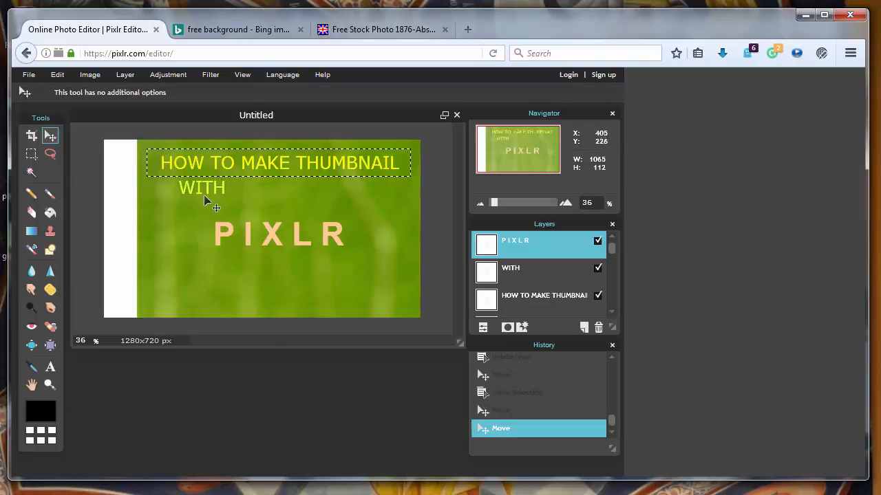
{"action": "left_click", "coordinate": [49, 366]}
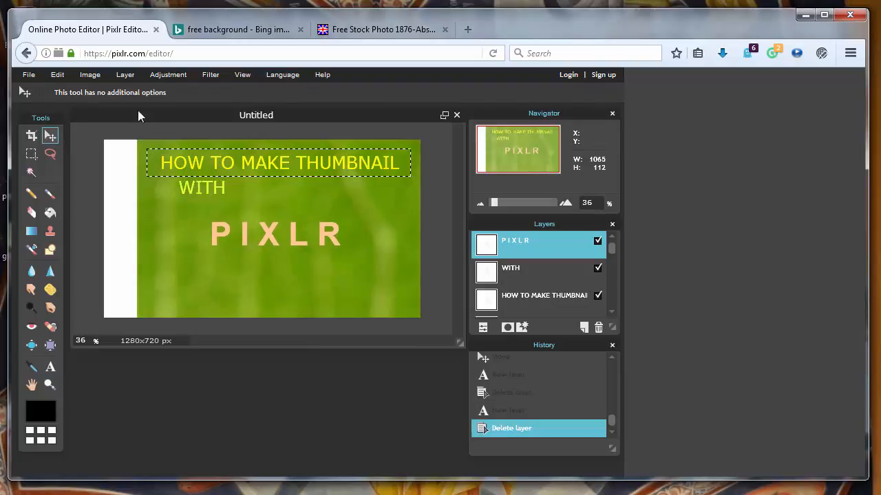
Step: Start saving the image as JPEG with quality 100
{"action": "left_click", "coordinate": [28, 74]}
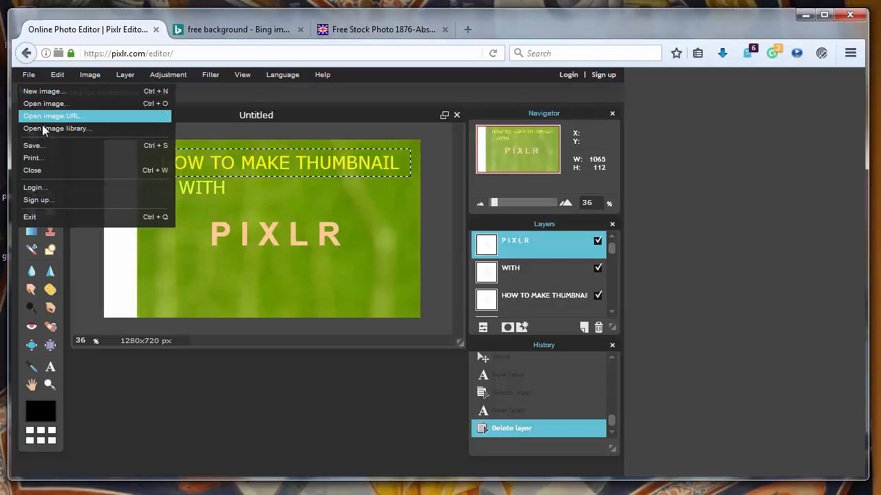
{"action": "left_click", "coordinate": [33, 146]}
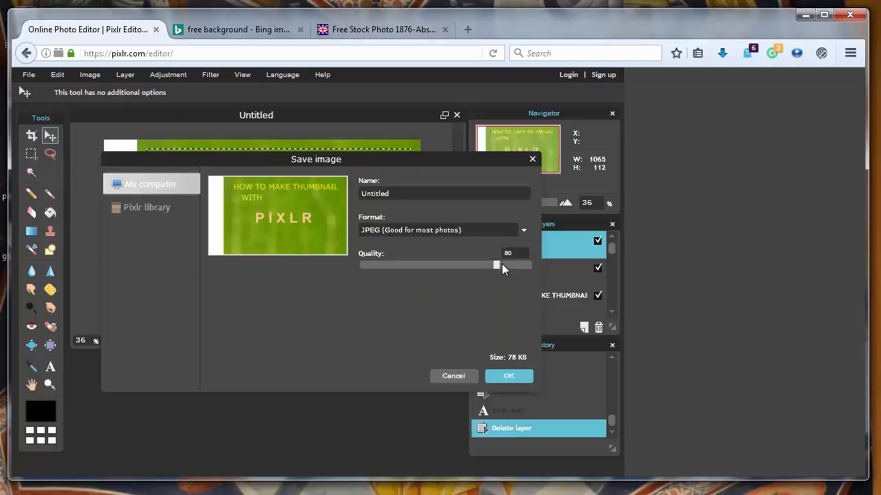
{"action": "left_click_drag", "start_coordinate": [497, 264], "coordinate": [530, 264]}
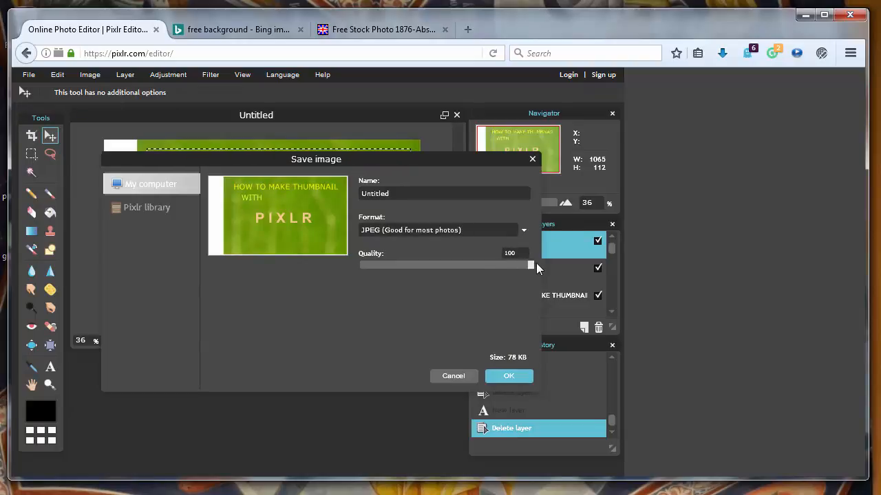
{"action": "left_click_drag", "start_coordinate": [530, 264], "coordinate": [530, 264]}
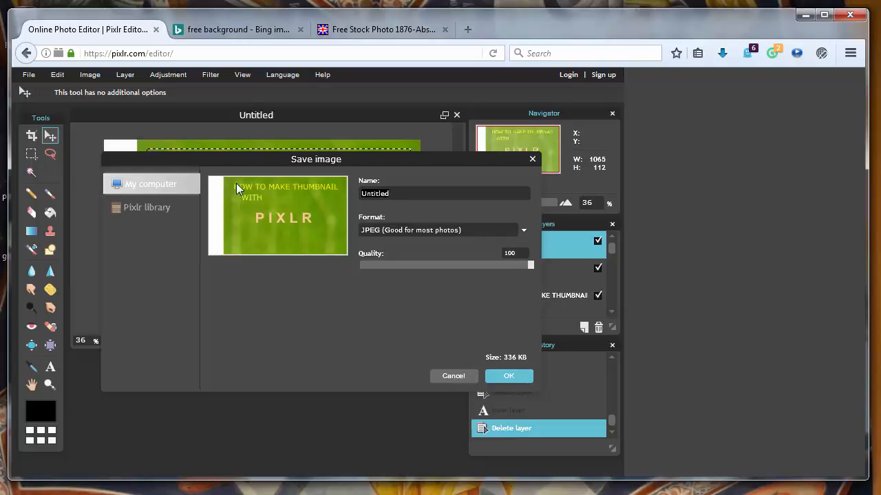
Step: Name the file 'how to make thumbnail with pixlr' and save it to the desktop
{"action": "left_click", "coordinate": [443, 193]}
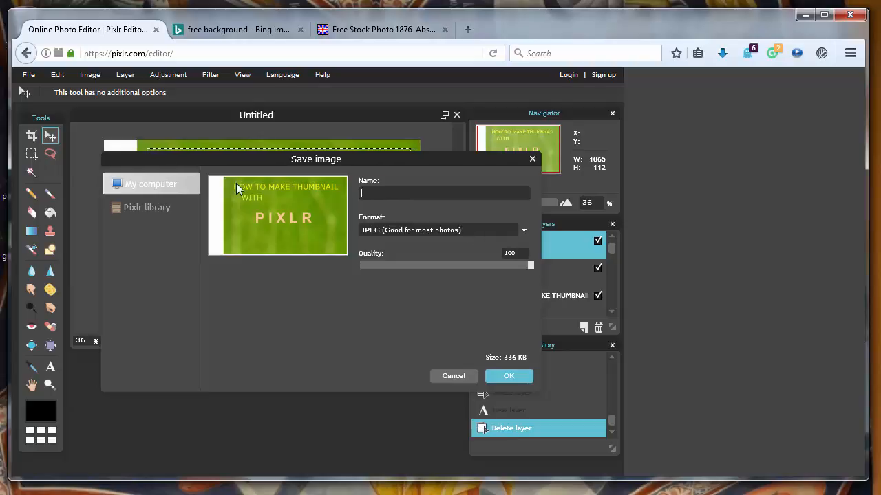
{"action": "type", "text": "hoe"}
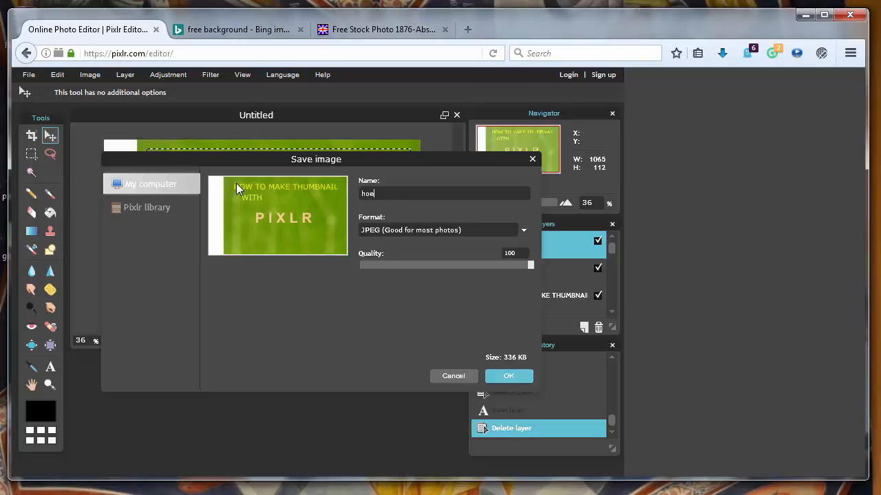
{"action": "type", "text": "how to make"}
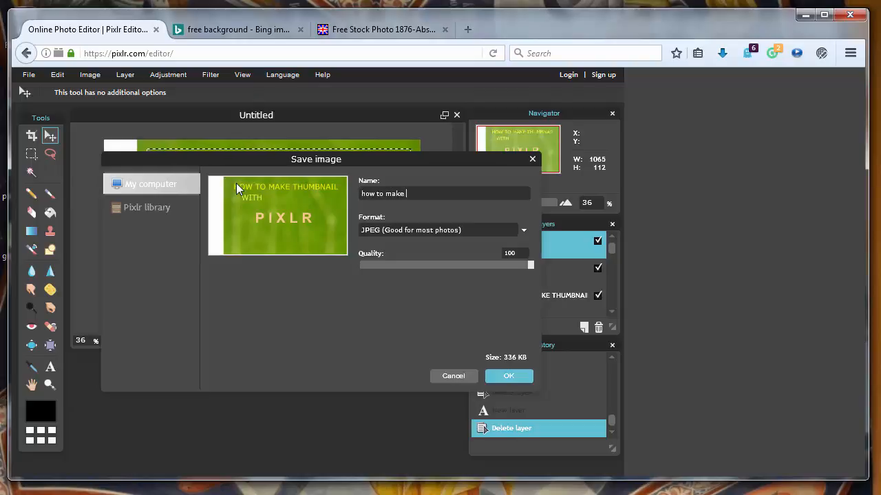
{"action": "type", "text": "thumbnail"}
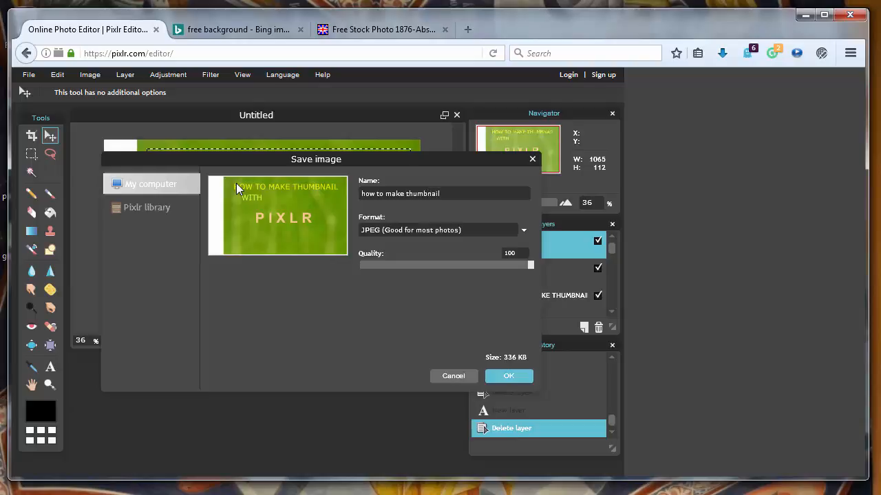
{"action": "type", "text": "with pixlr"}
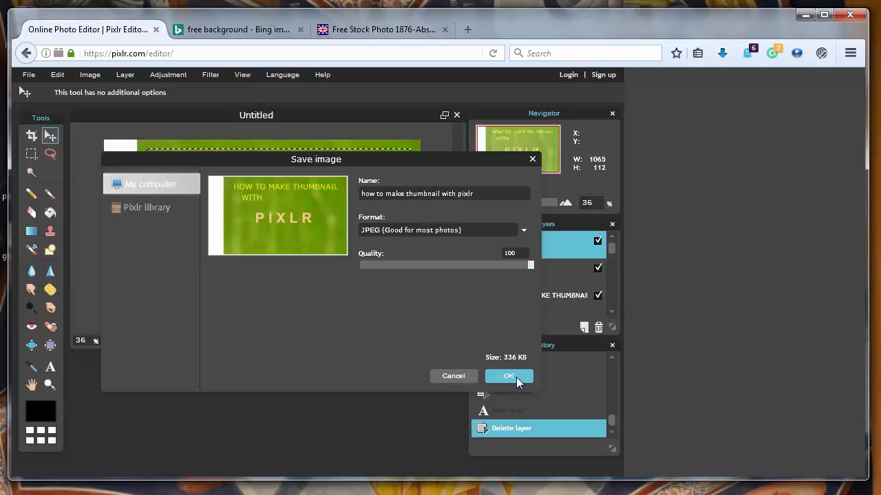
{"action": "left_click", "coordinate": [509, 376]}
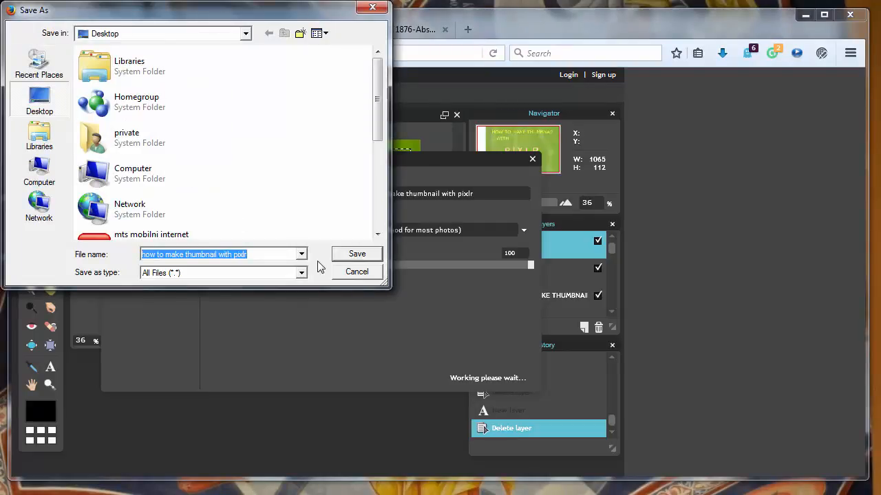
{"action": "left_click", "coordinate": [356, 253]}
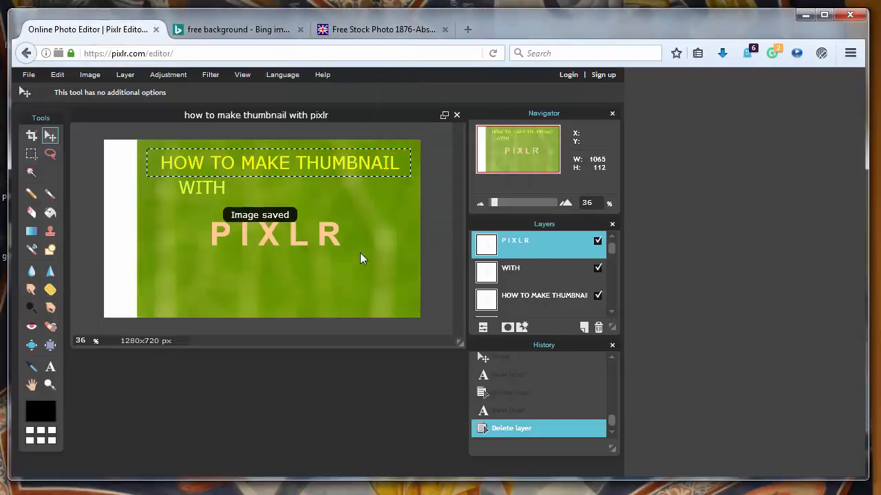